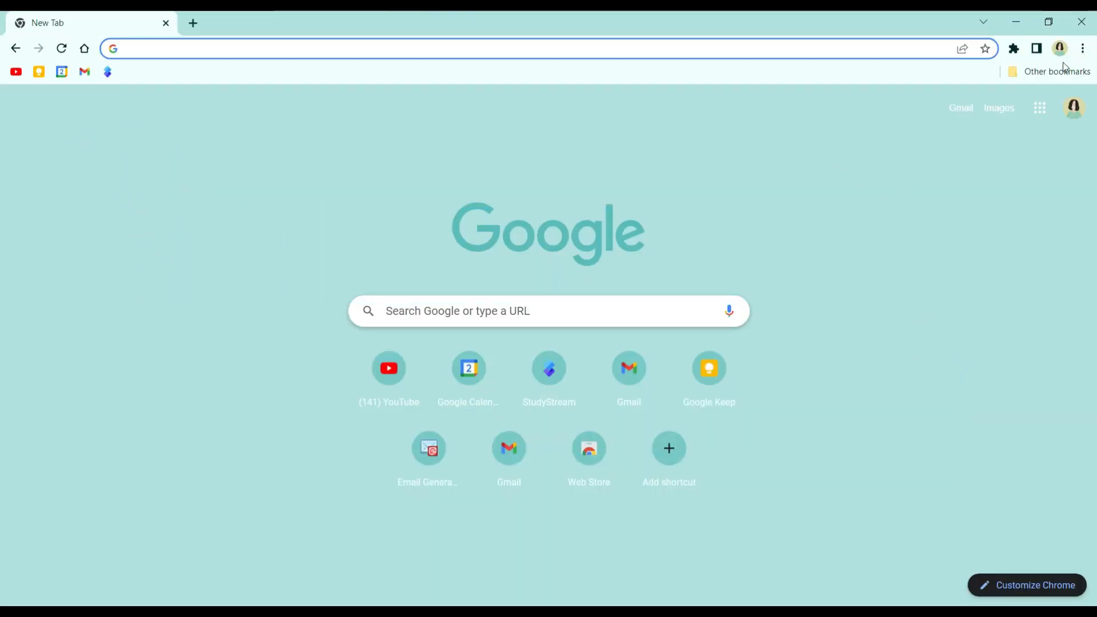
# Reach the Google Account home page via the Google apps grid
pyautogui.click(1040, 108)
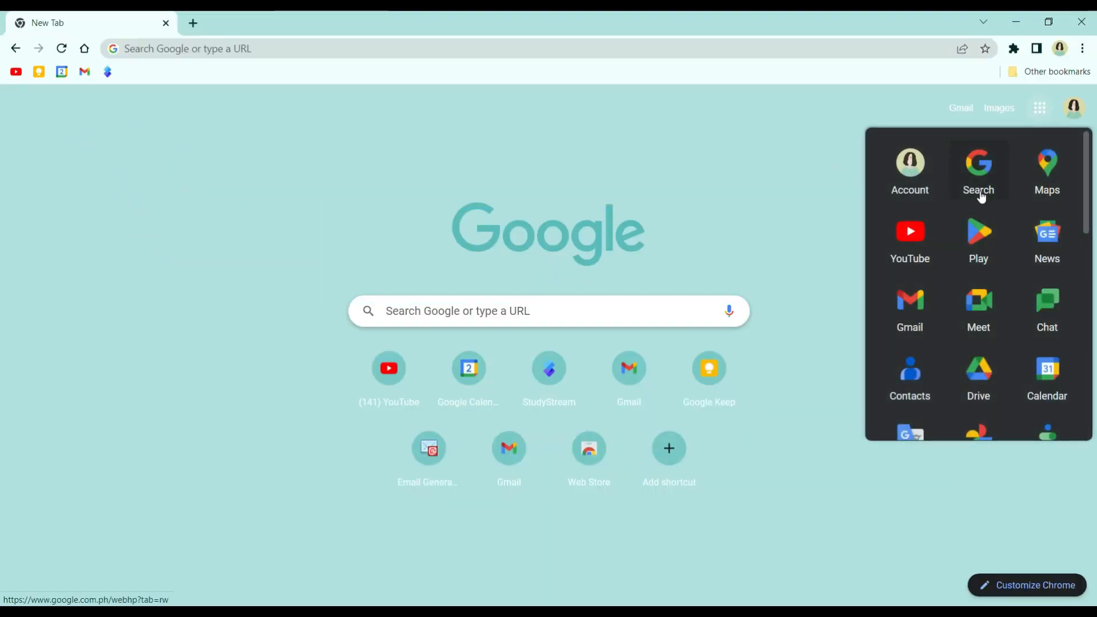
pyautogui.click(910, 163)
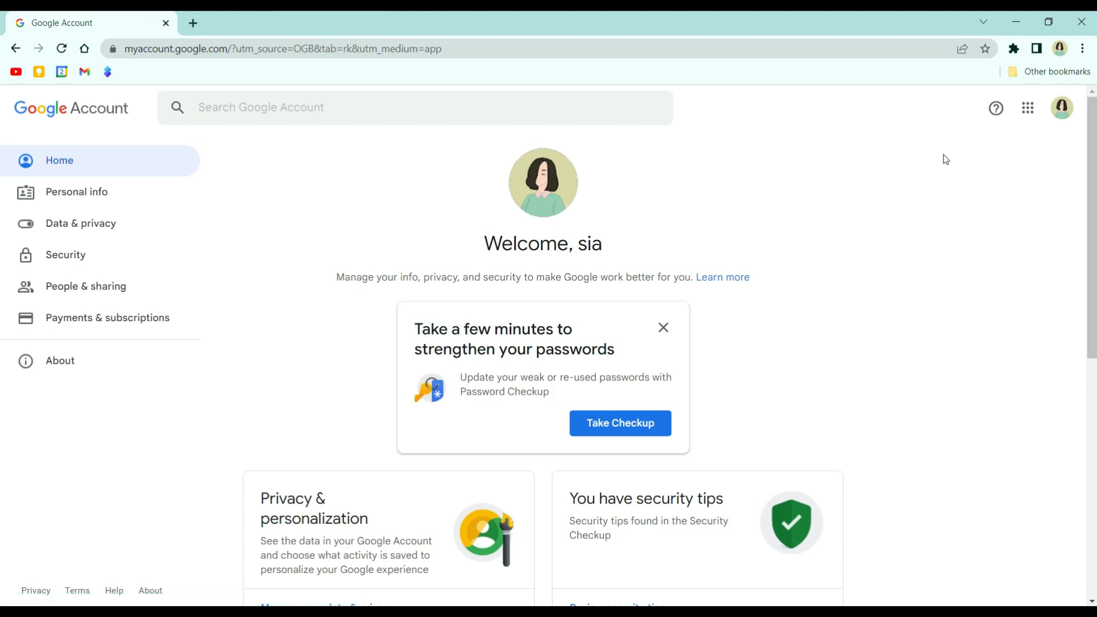
pyautogui.moveTo(65, 255)
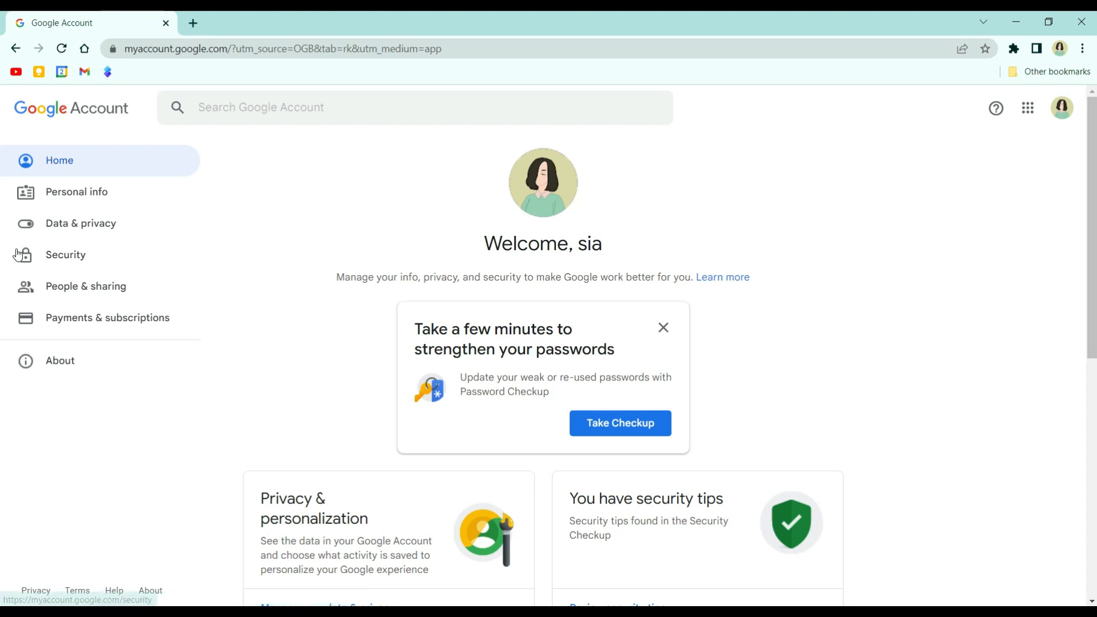
# Reach the 2-Step Verification welcome page from Security's Signing in to Google section
pyautogui.click(65, 254)
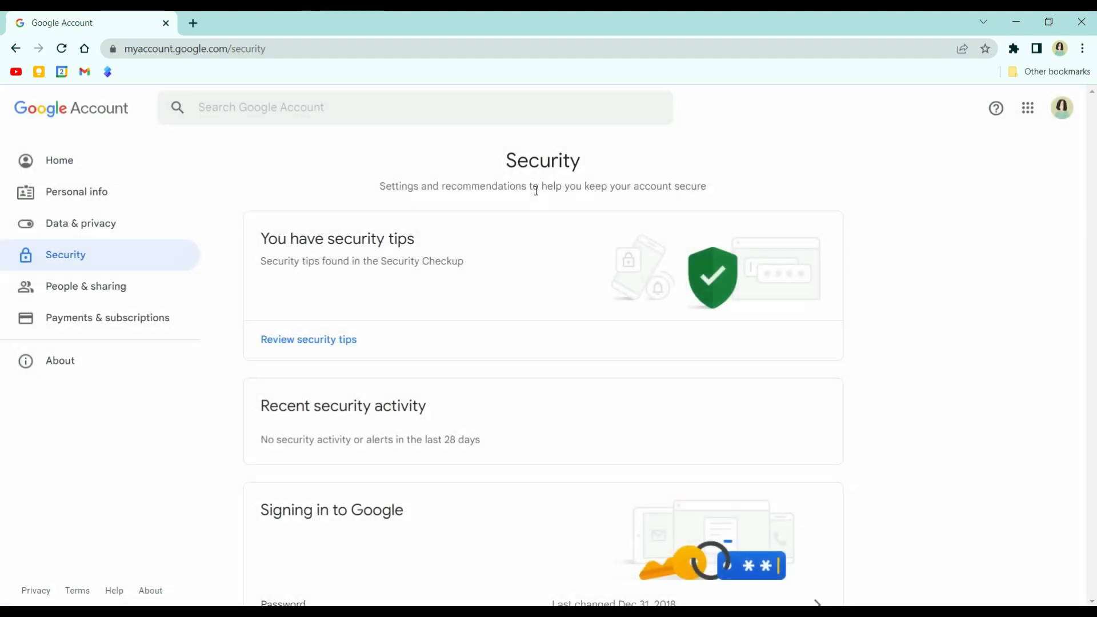
pyautogui.scroll(-3)
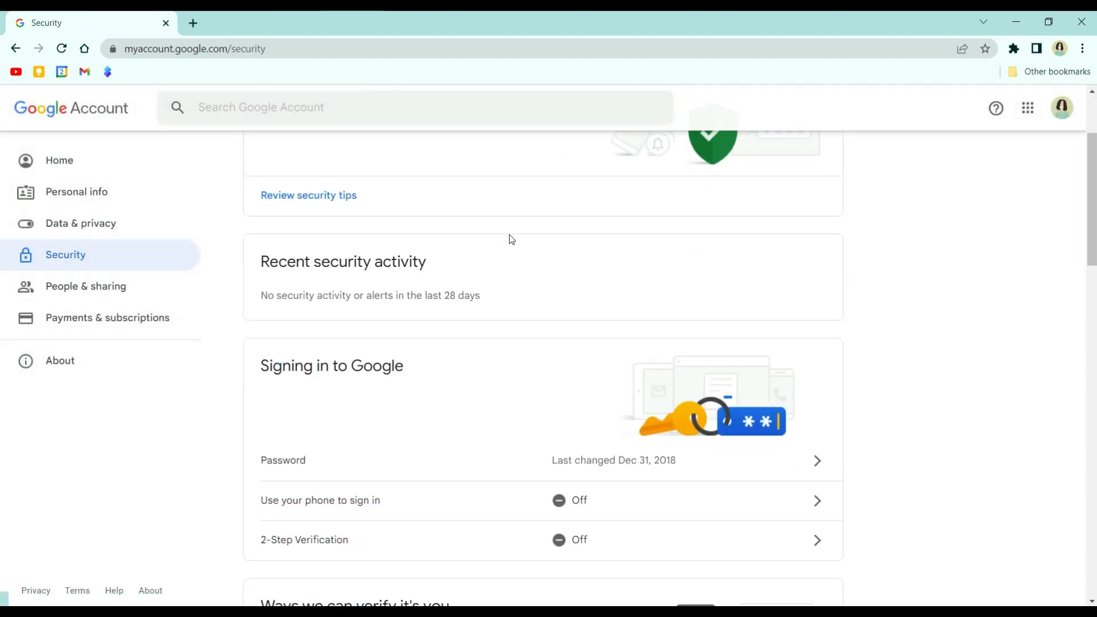
pyautogui.scroll(-3)
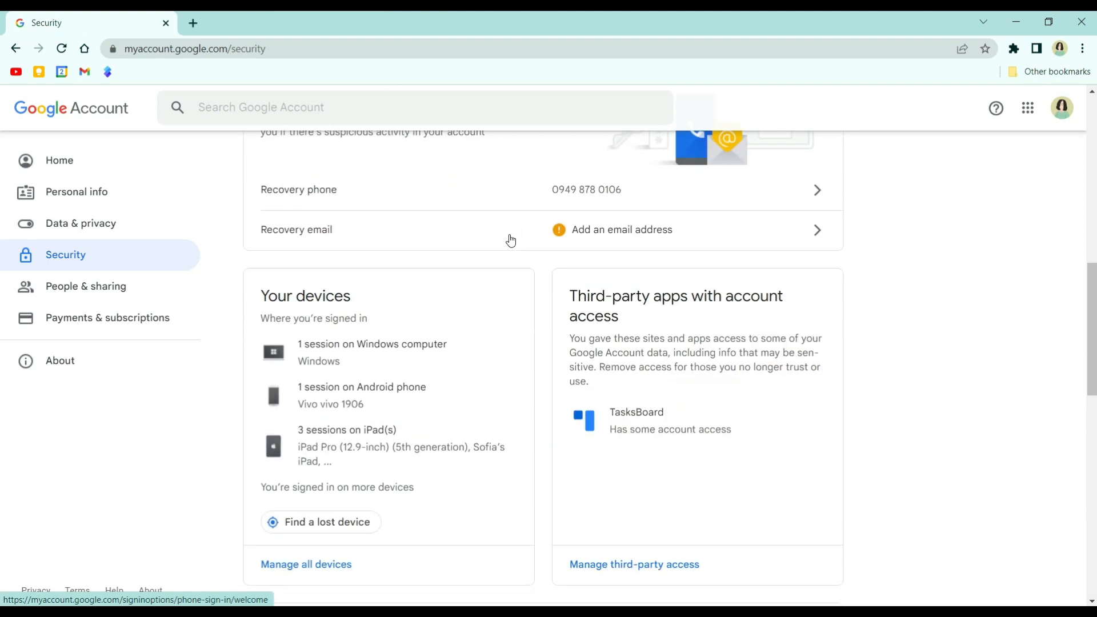
pyautogui.scroll(-3)
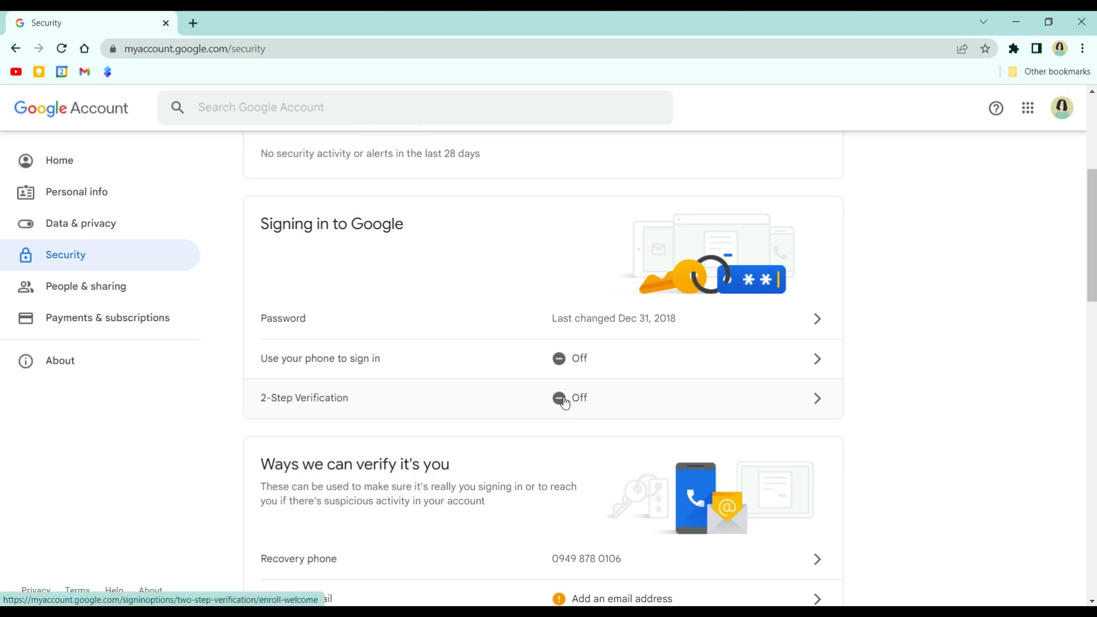
pyautogui.click(543, 398)
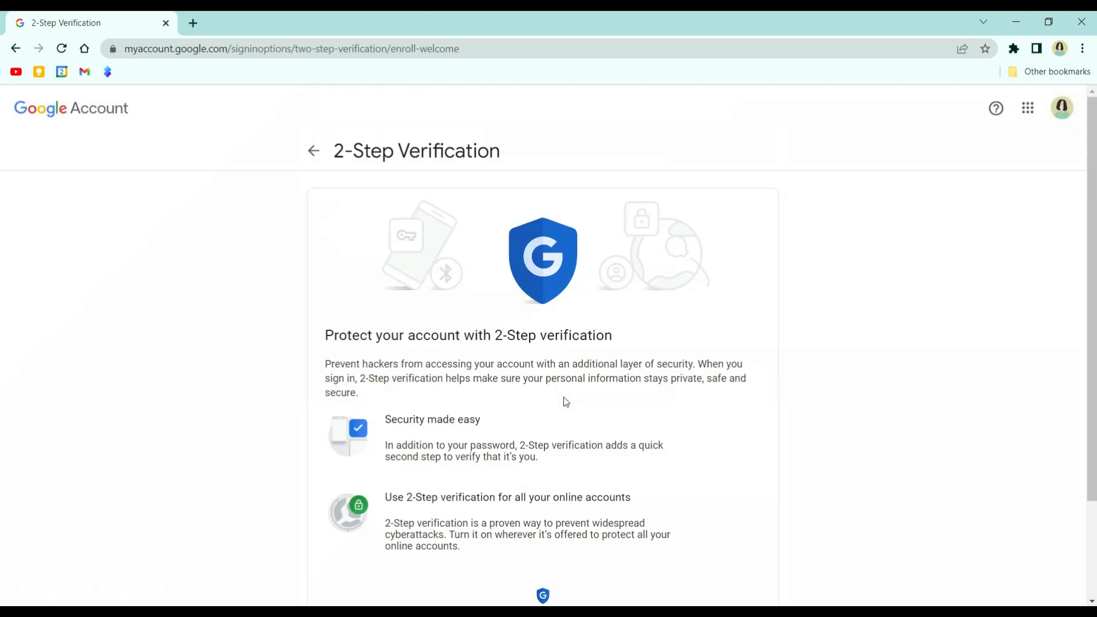
pyautogui.scroll(-3)
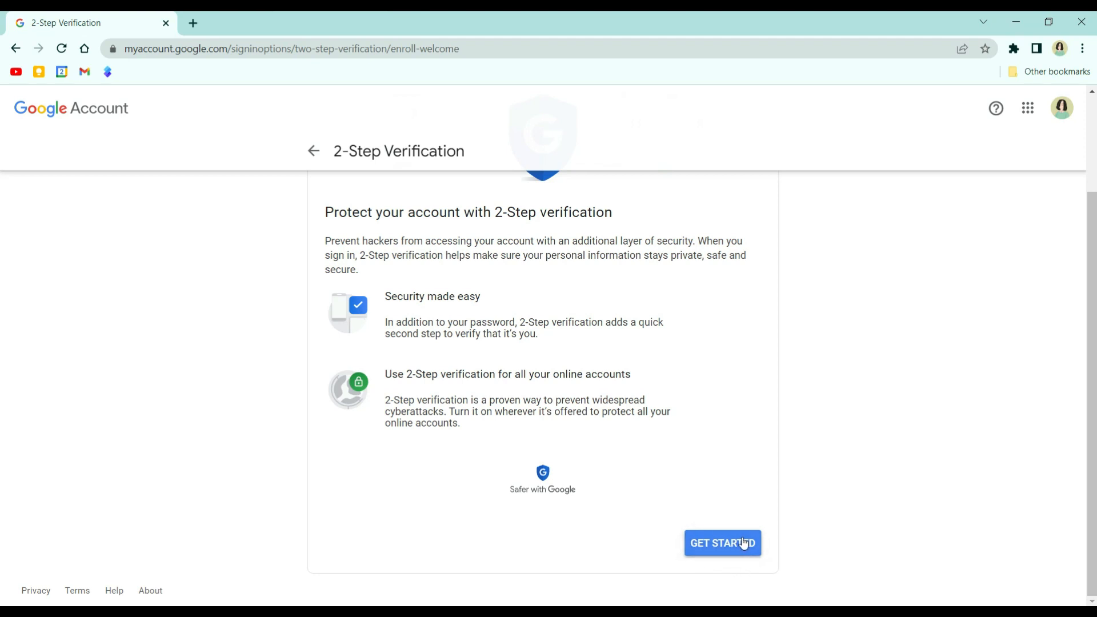
# Start 2-Step Verification enrollment and re-confirm the account password to reach the phone-prompt step
pyautogui.click(721, 543)
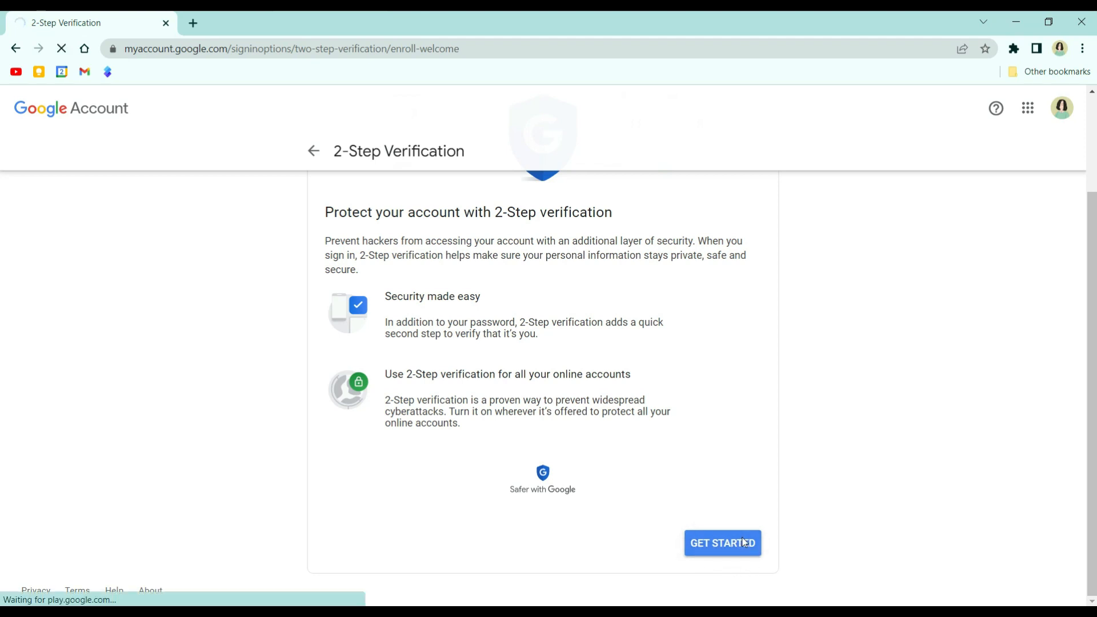
pyautogui.click(721, 543)
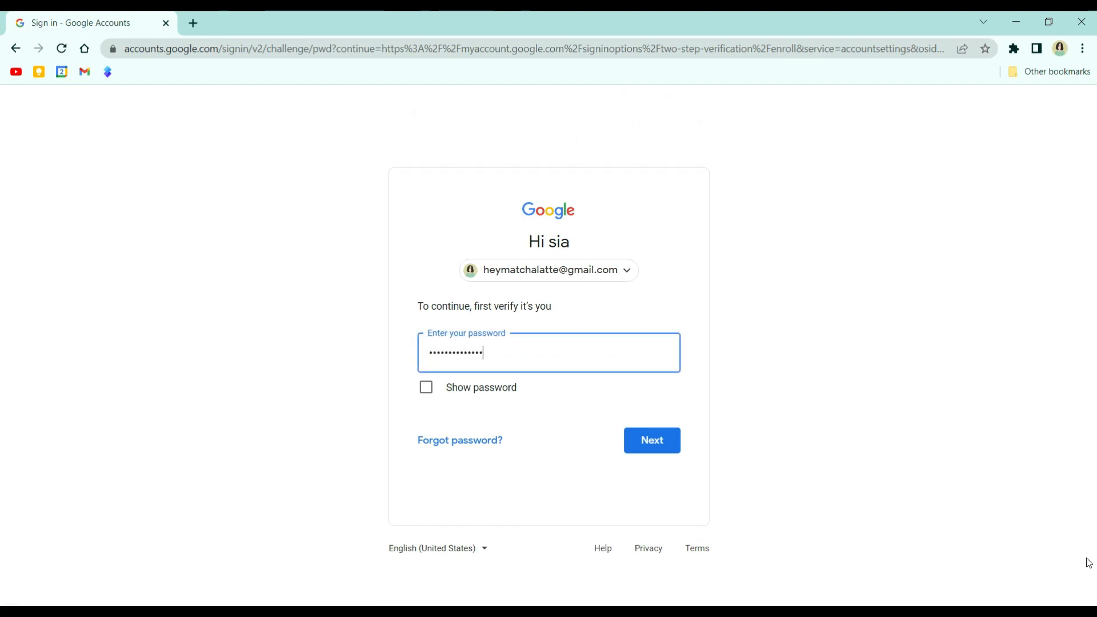
pyautogui.click(650, 440)
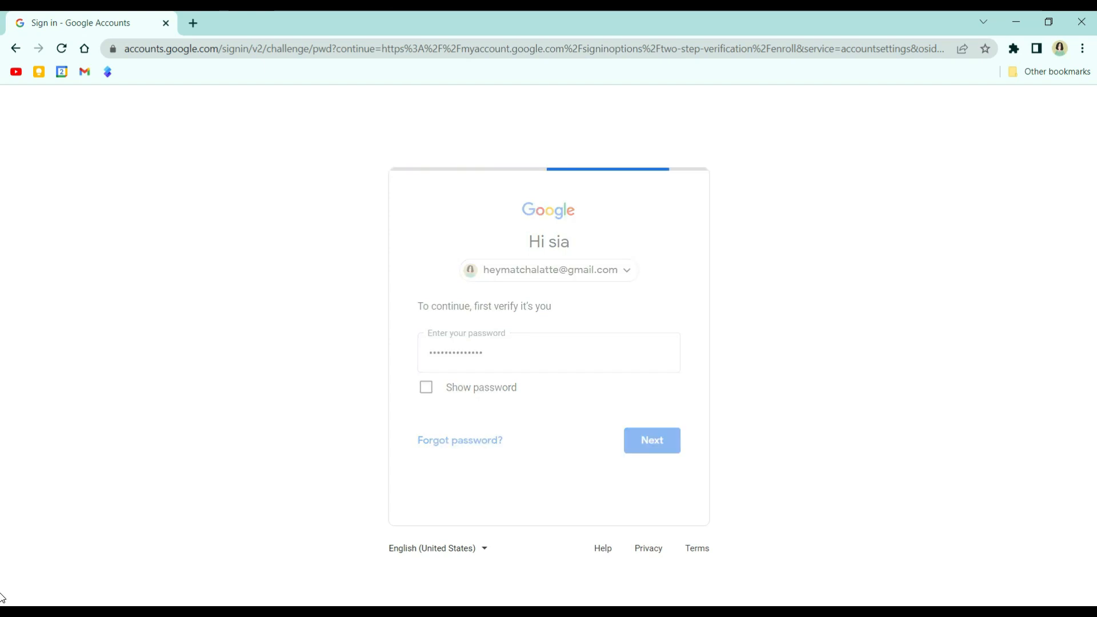
pyautogui.click(651, 440)
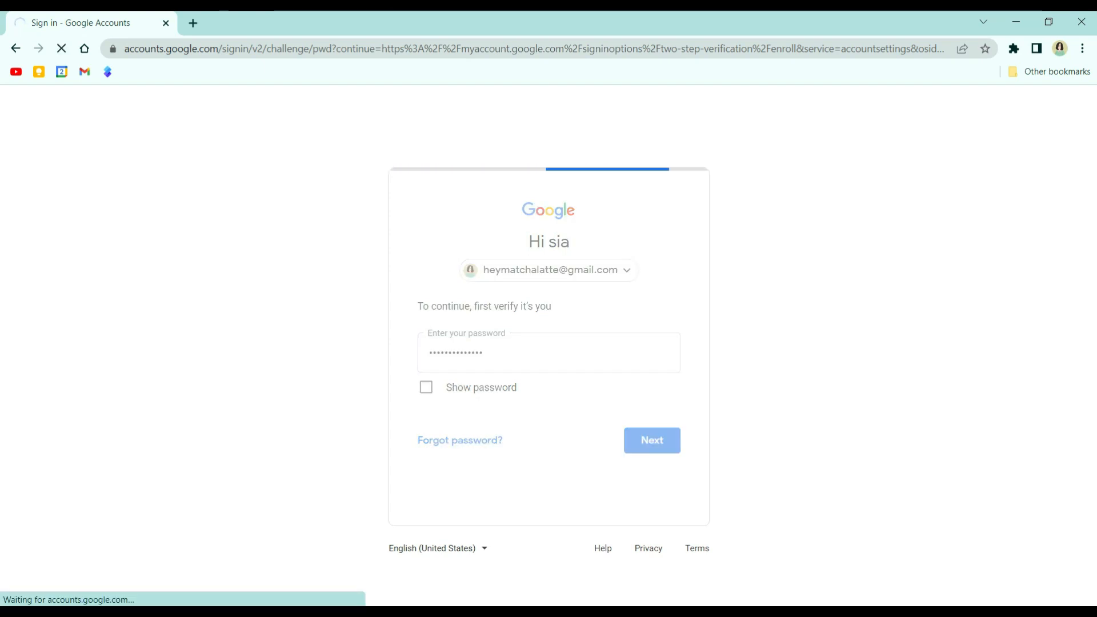
pyautogui.click(651, 440)
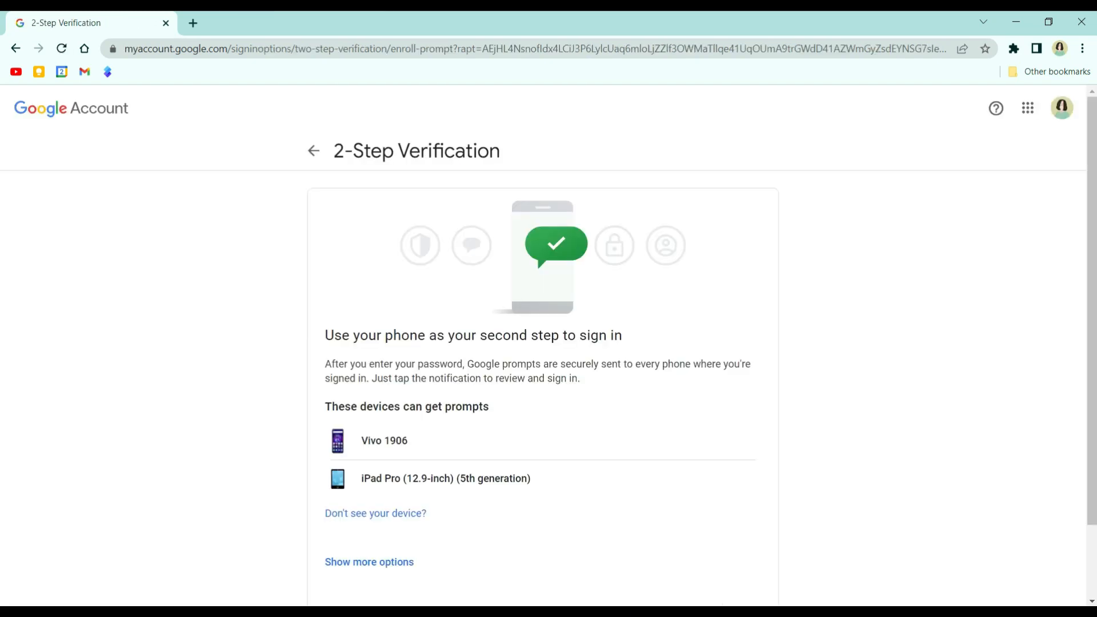
pyautogui.scroll(-3)
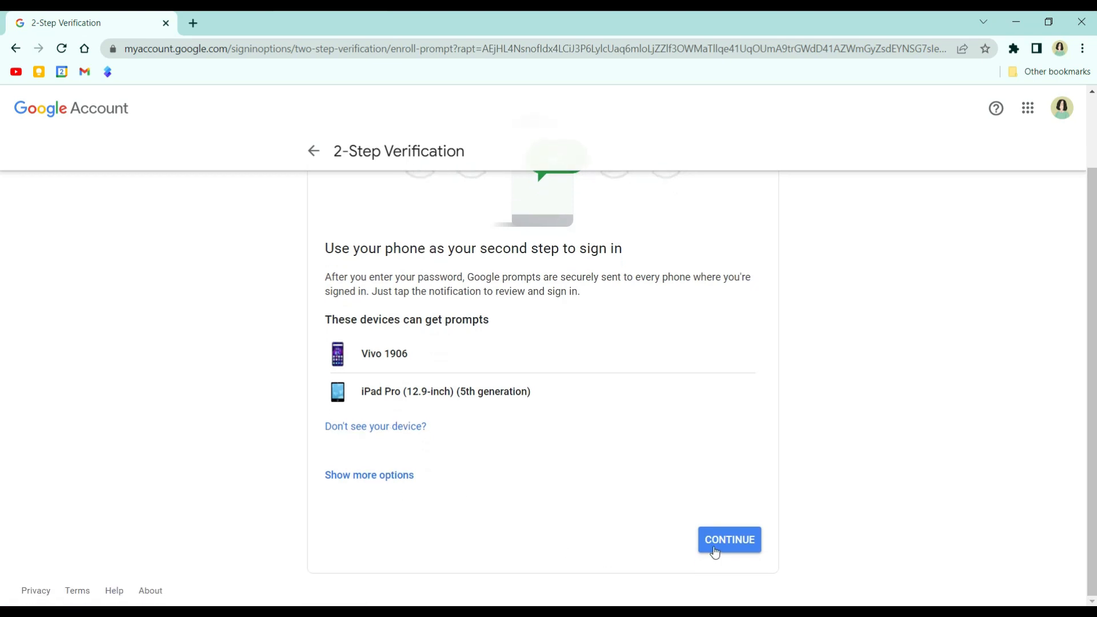
# Accept phone prompts and send a text-message verification code to the backup phone
pyautogui.click(729, 540)
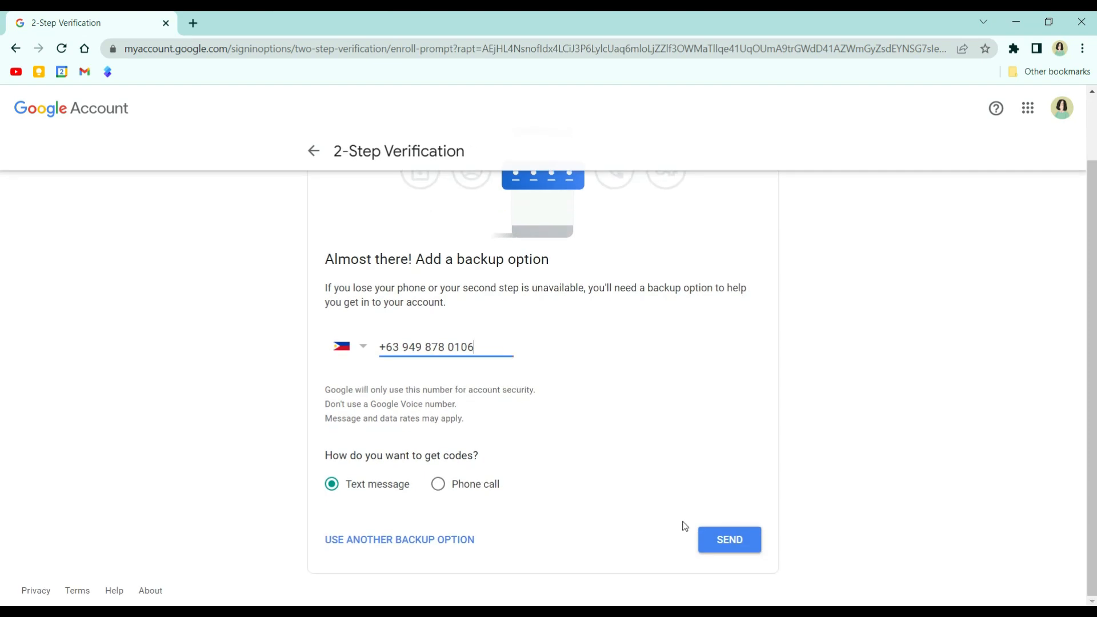
pyautogui.click(730, 540)
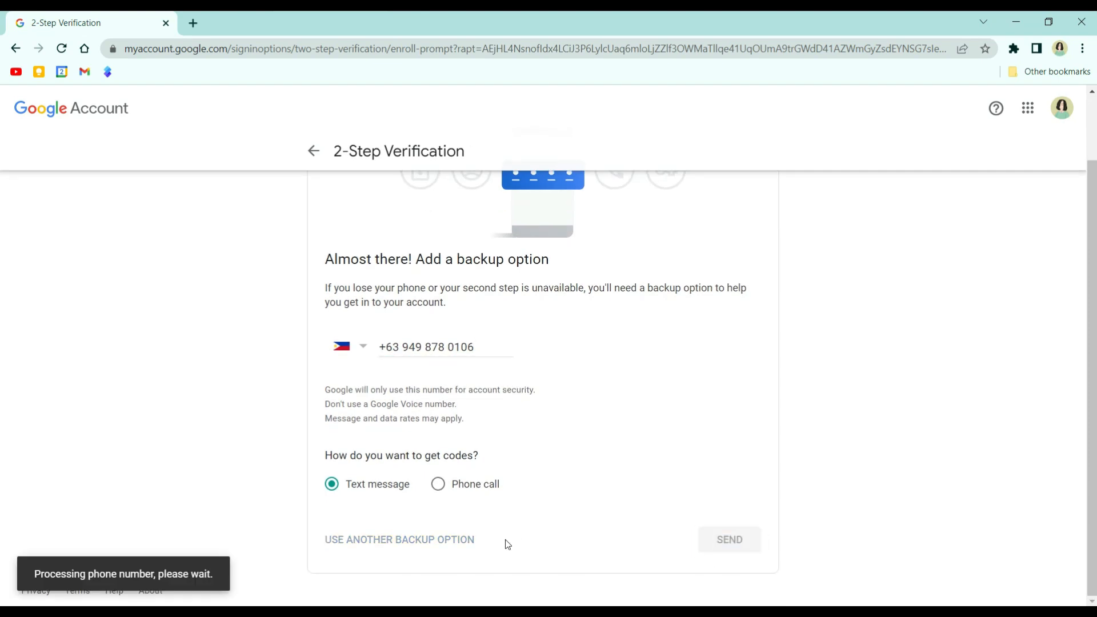
pyautogui.click(728, 540)
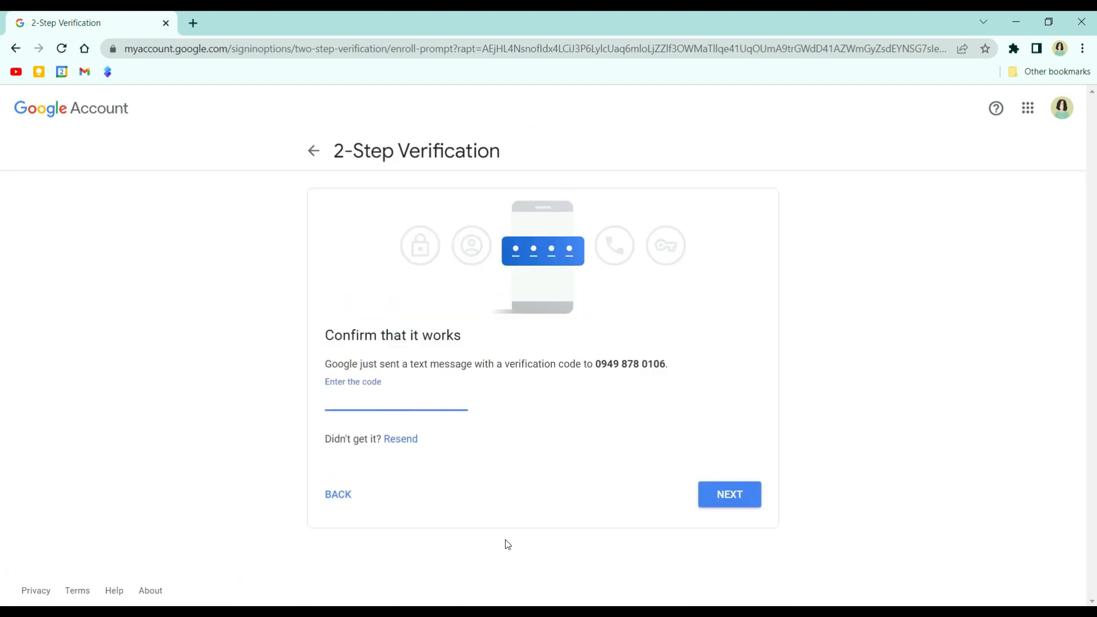
pyautogui.click(396, 401)
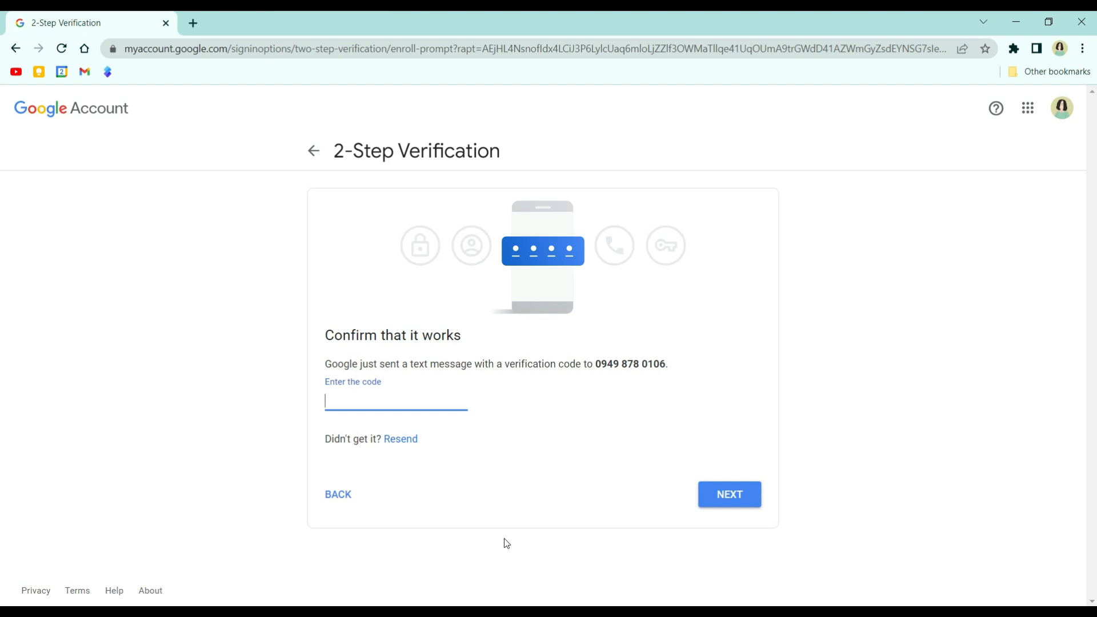
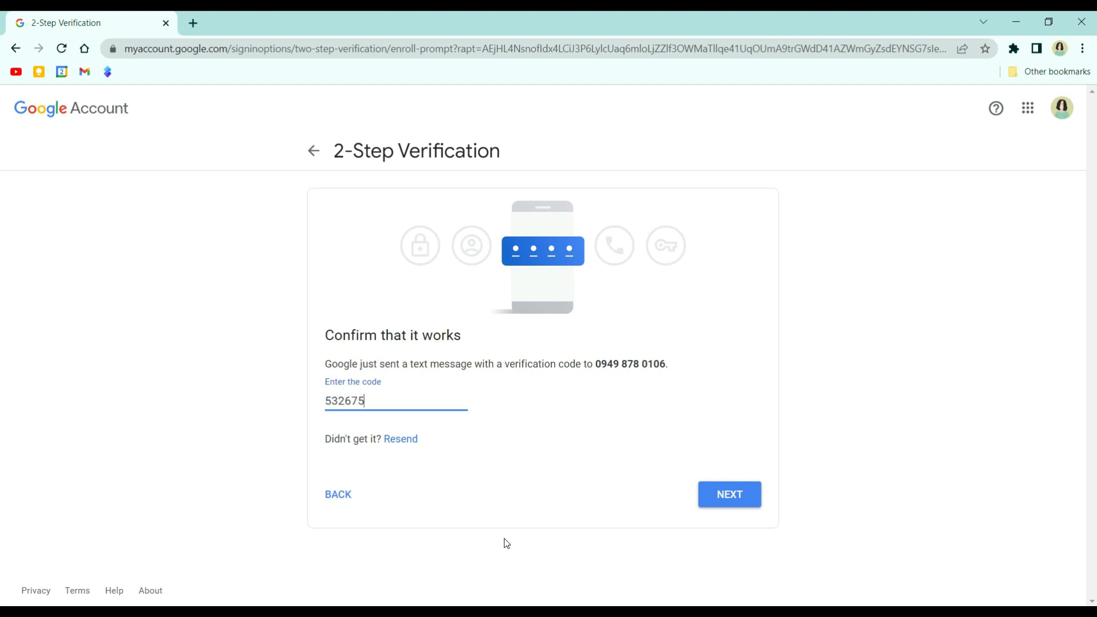
pyautogui.click(730, 494)
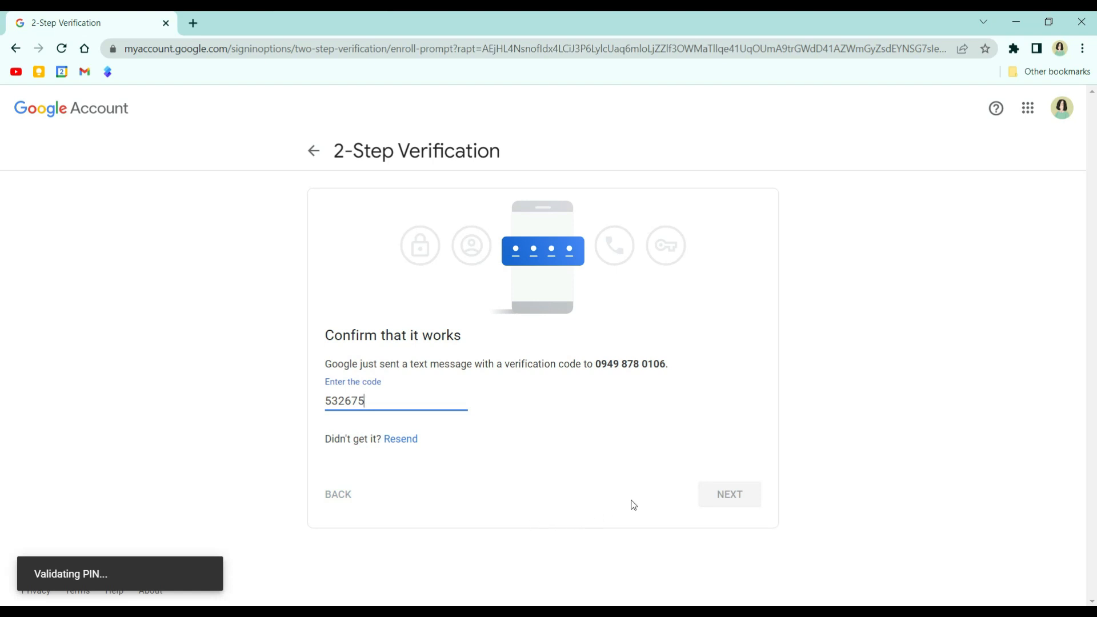
pyautogui.click(728, 494)
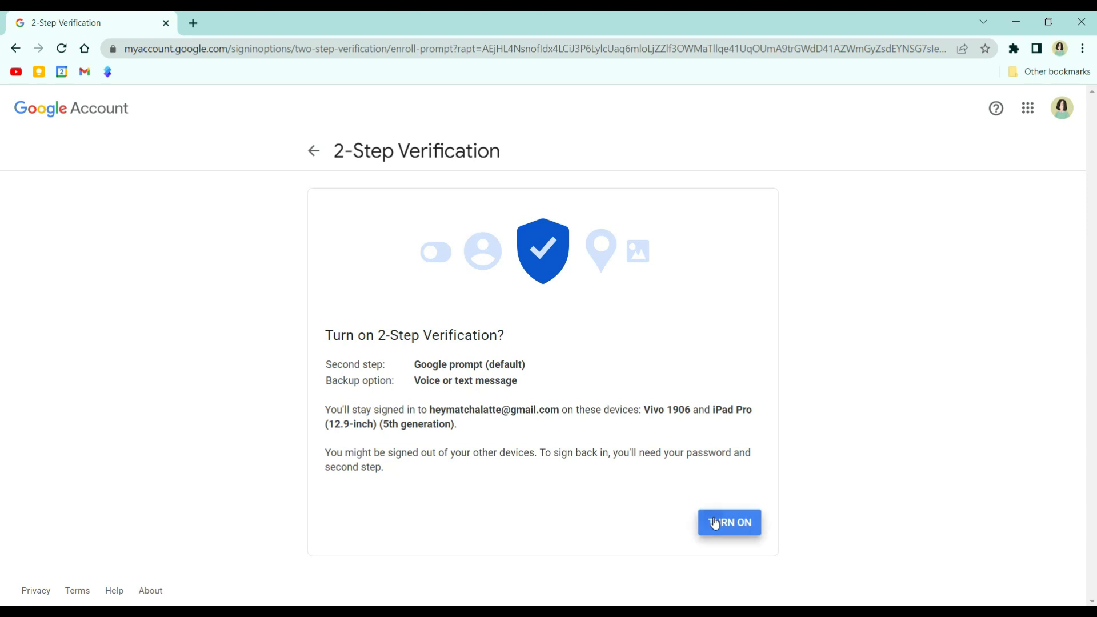
# Turn on 2-Step Verification for the account
pyautogui.click(728, 523)
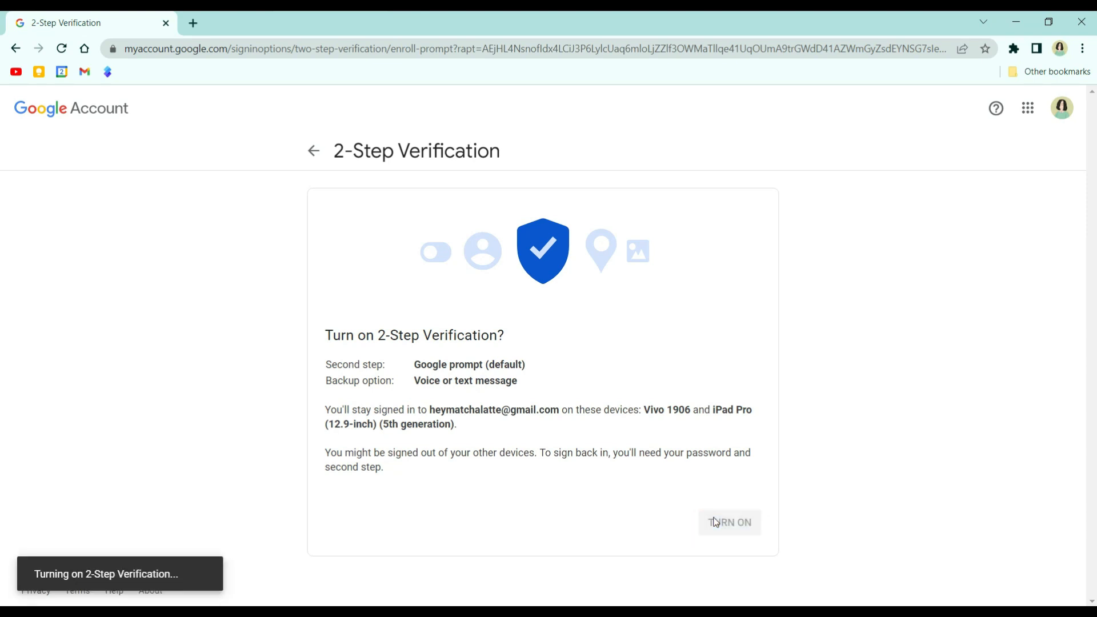
pyautogui.click(728, 523)
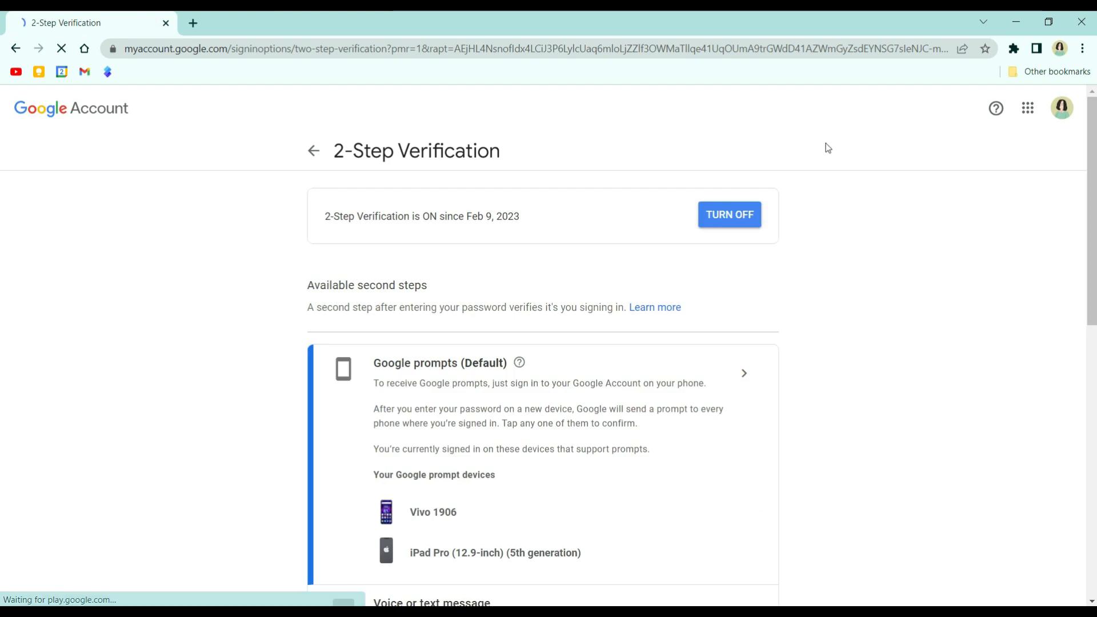
pyautogui.scroll(-3)
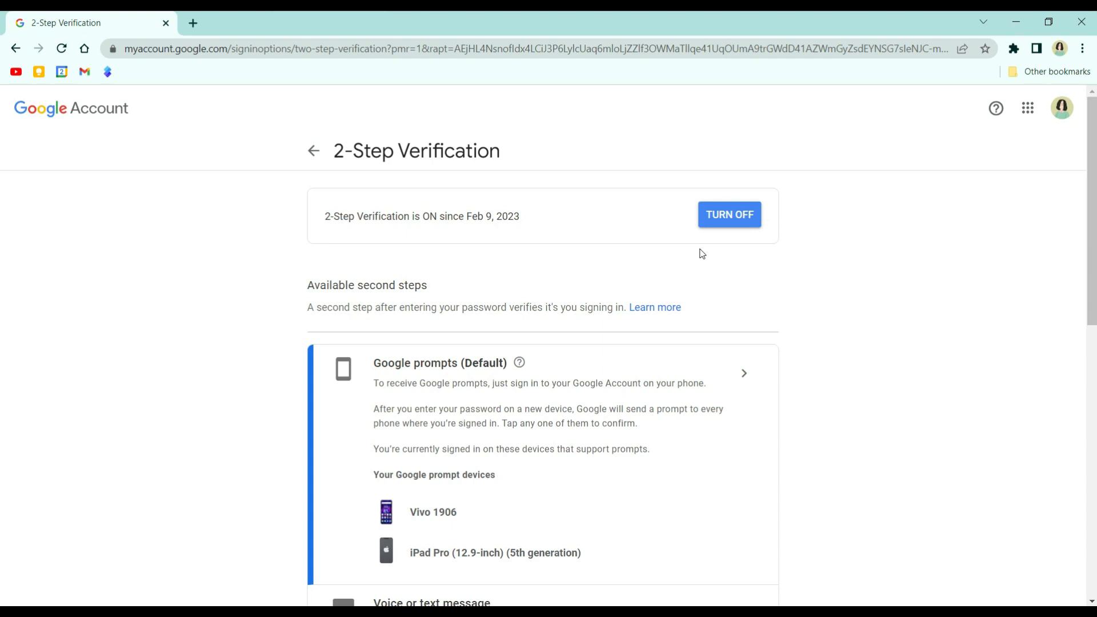
pyautogui.moveTo(515, 148)
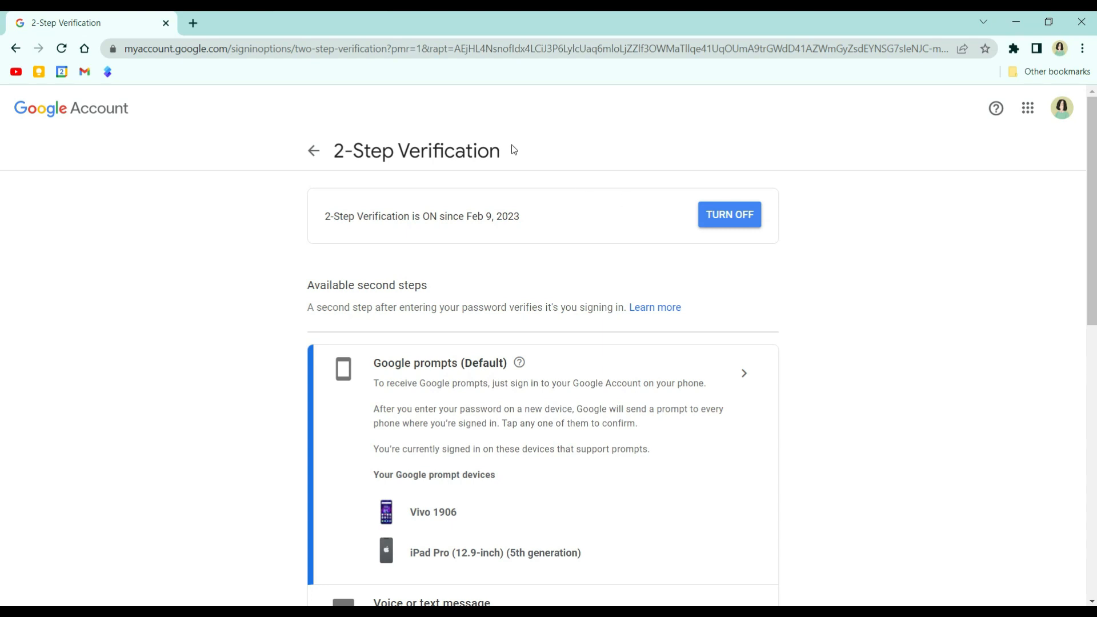
# Return to Security settings and reach the empty App passwords page
pyautogui.click(313, 151)
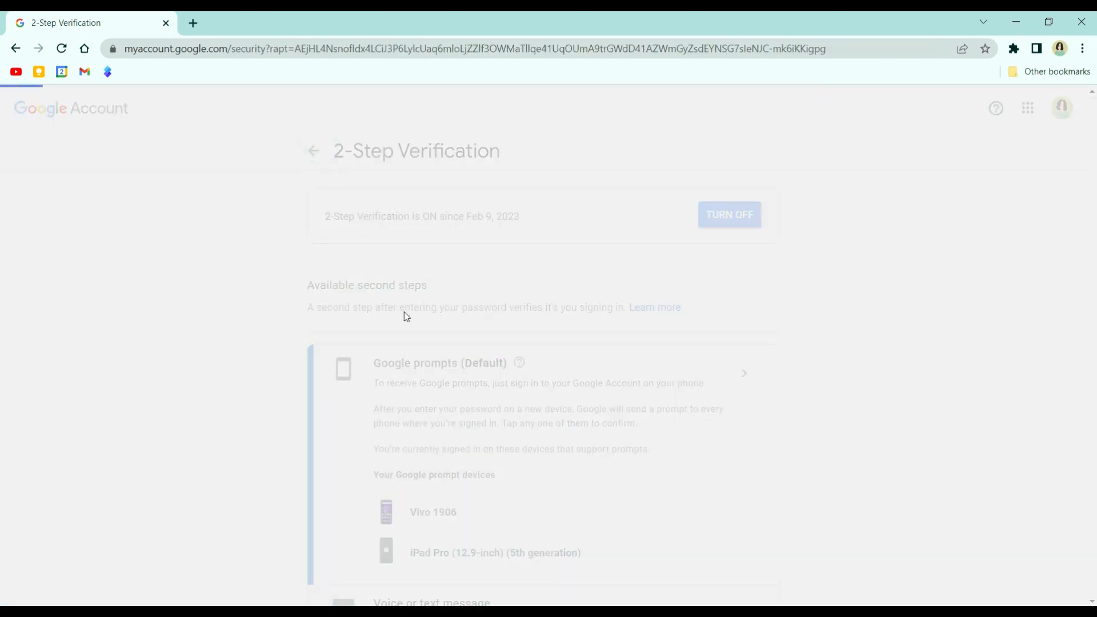
pyautogui.click(313, 151)
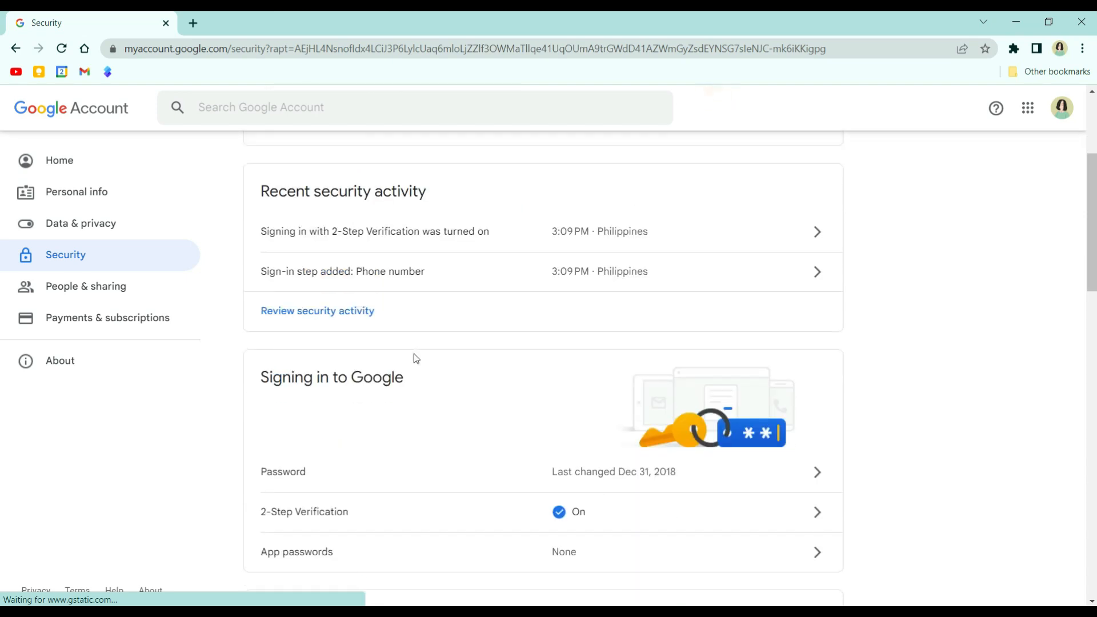
pyautogui.scroll(-3)
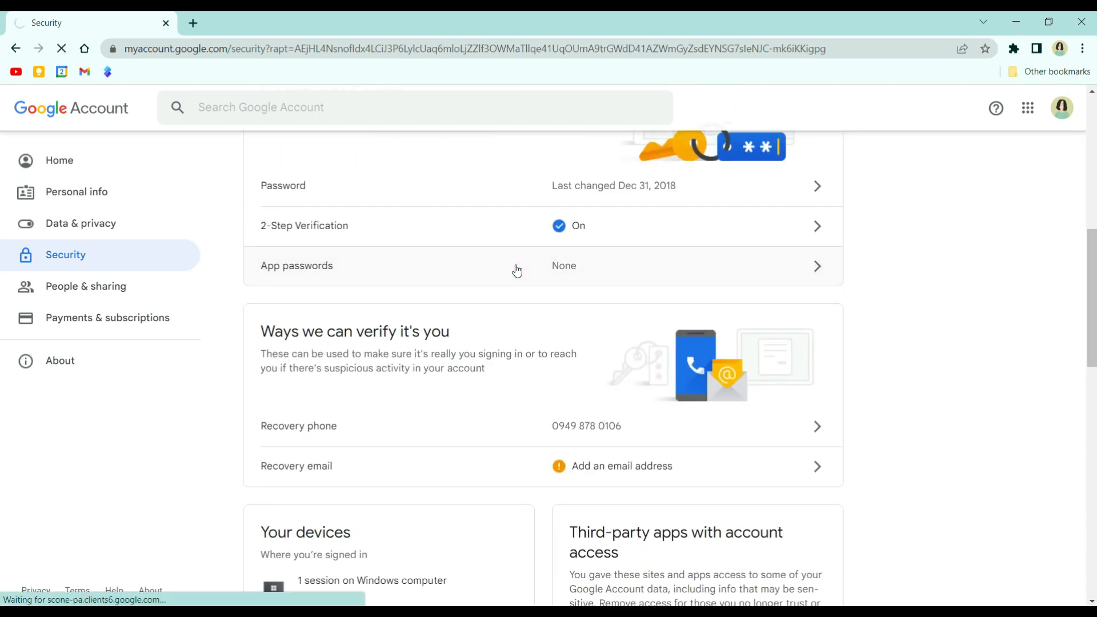
pyautogui.click(517, 267)
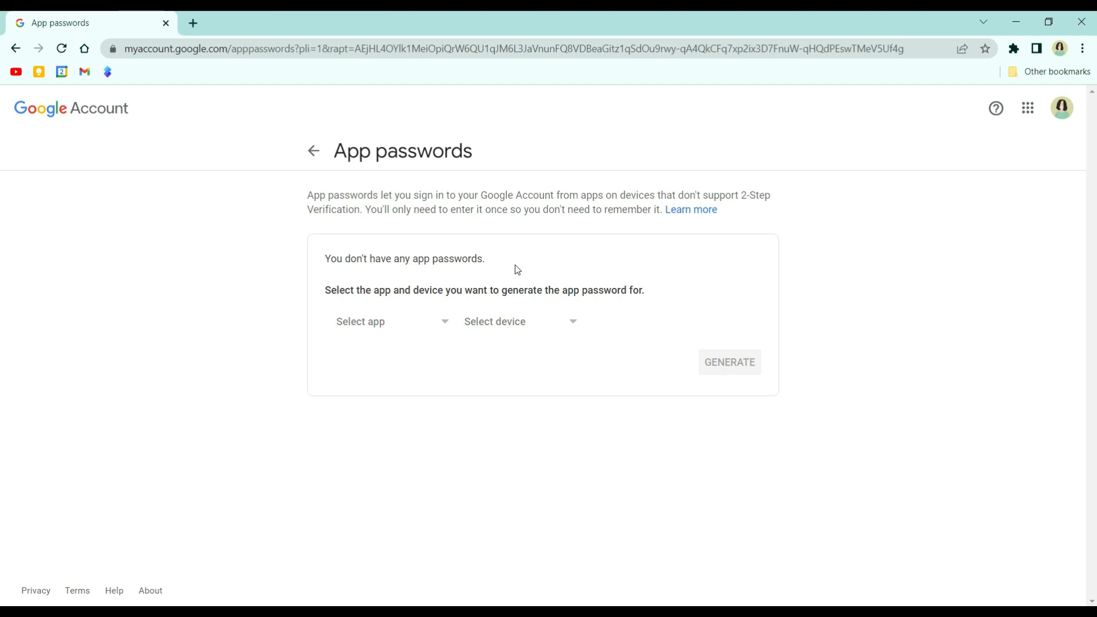
# Generate an app password for a custom app named 'smtp sample'
pyautogui.click(388, 321)
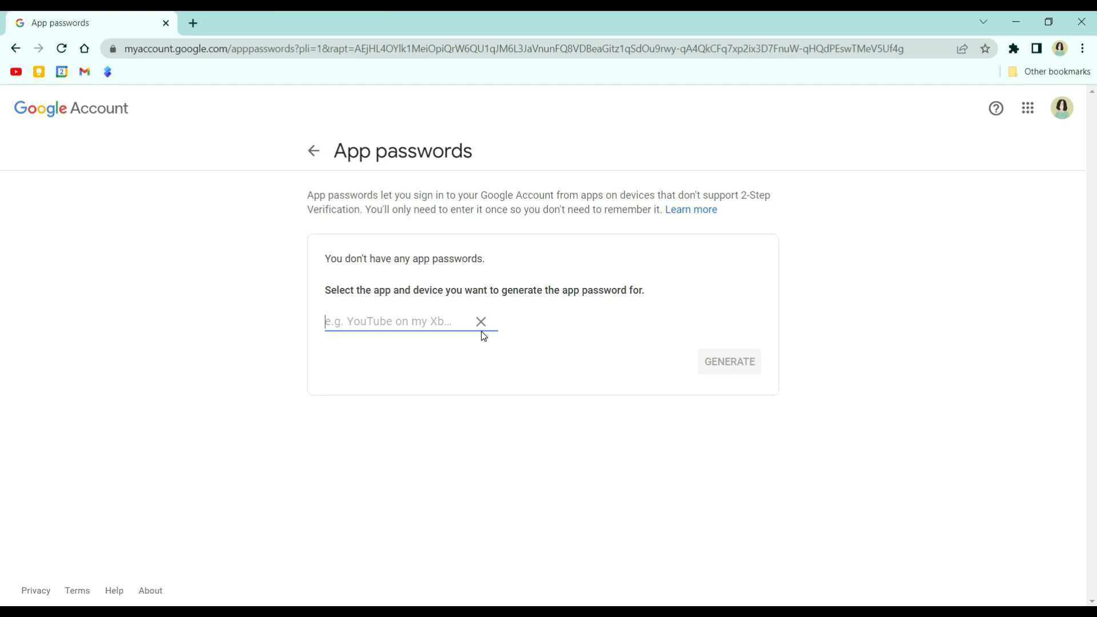
pyautogui.write('smtp')
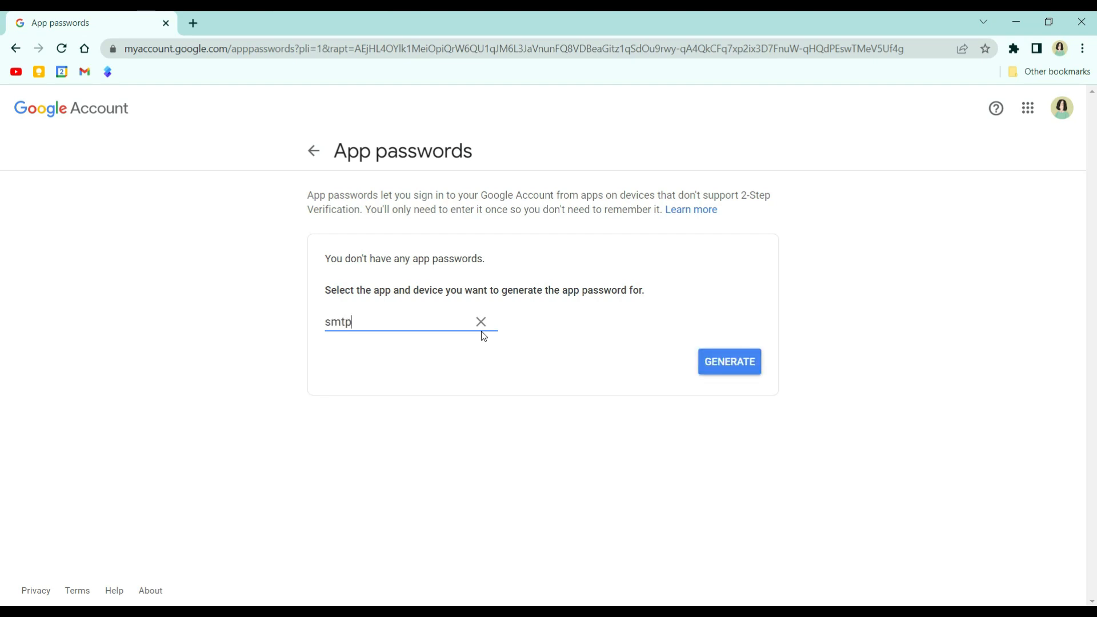
pyautogui.write('sample')
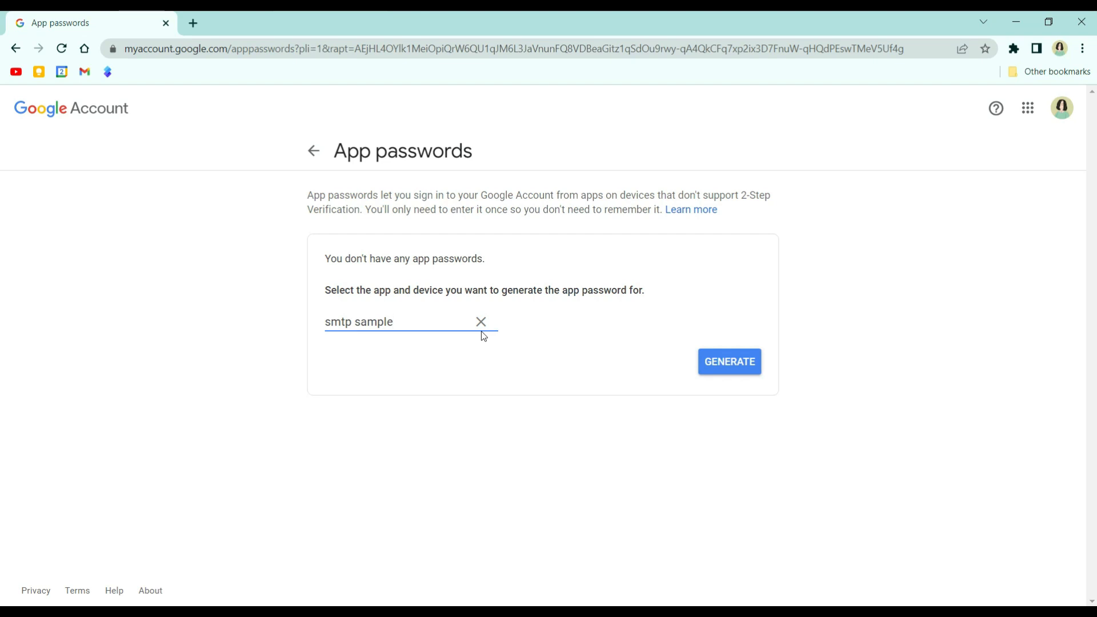
pyautogui.moveTo(729, 363)
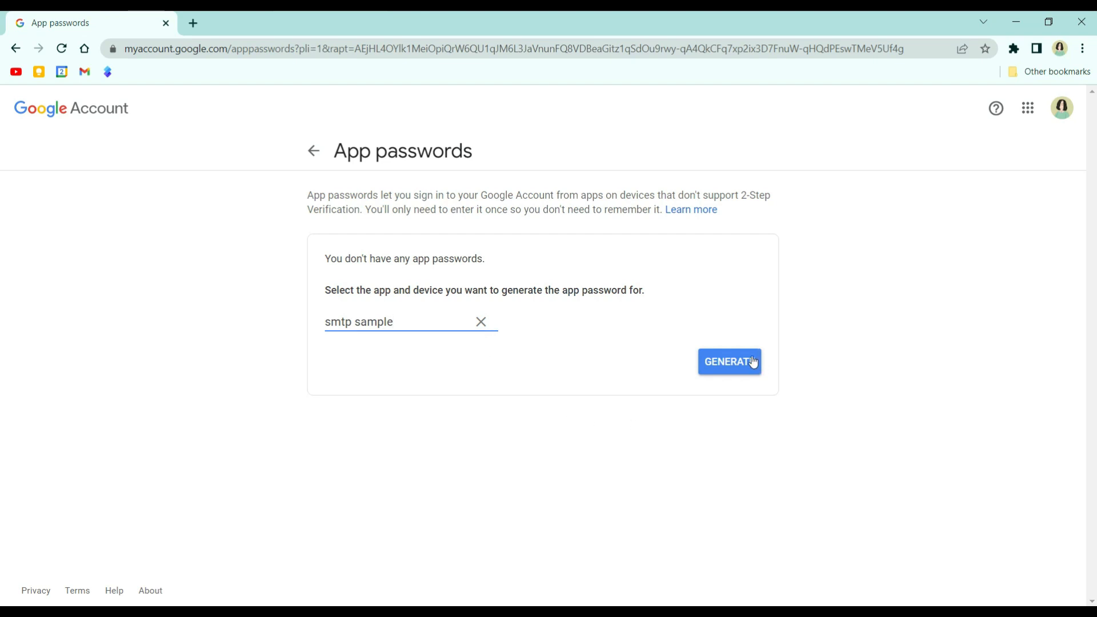
pyautogui.click(728, 363)
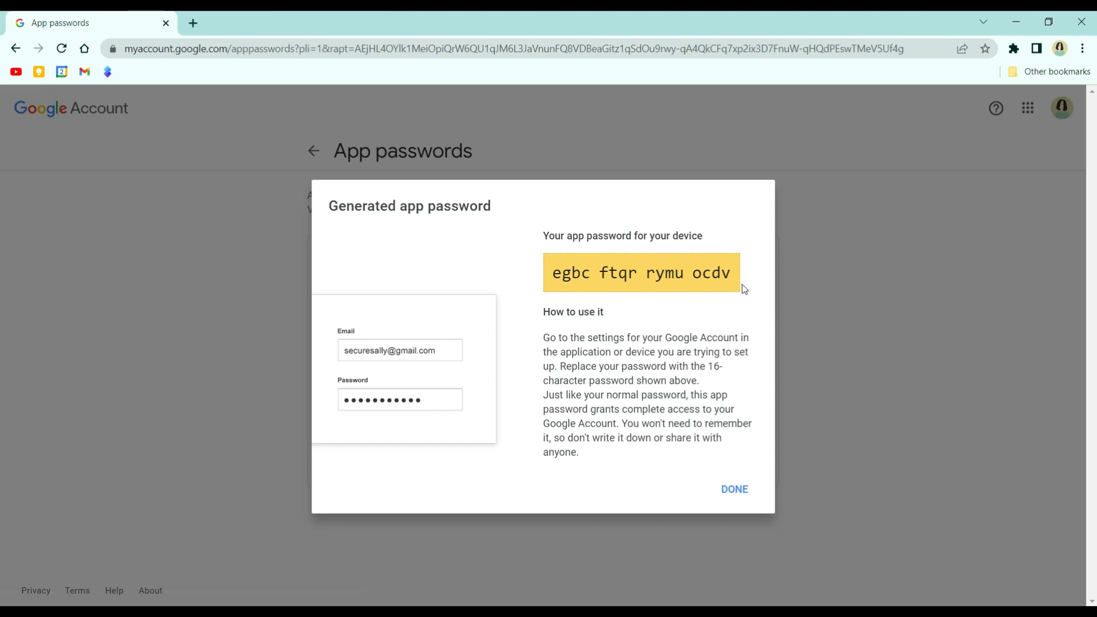
pyautogui.moveTo(740, 292)
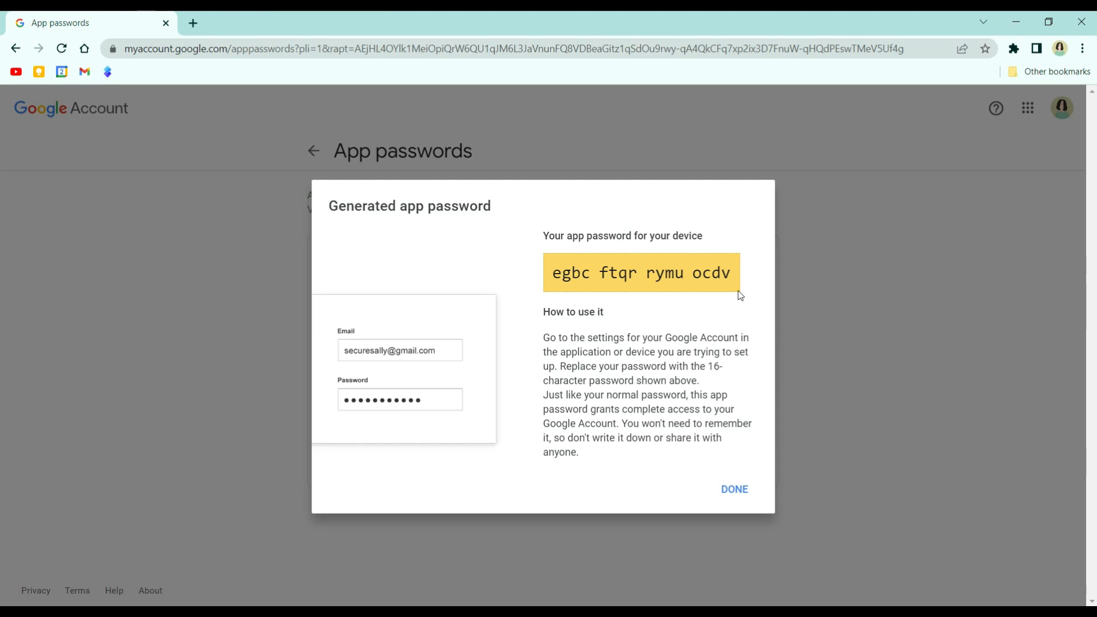
# Select the generated 16-character app password for copying
pyautogui.click(738, 273)
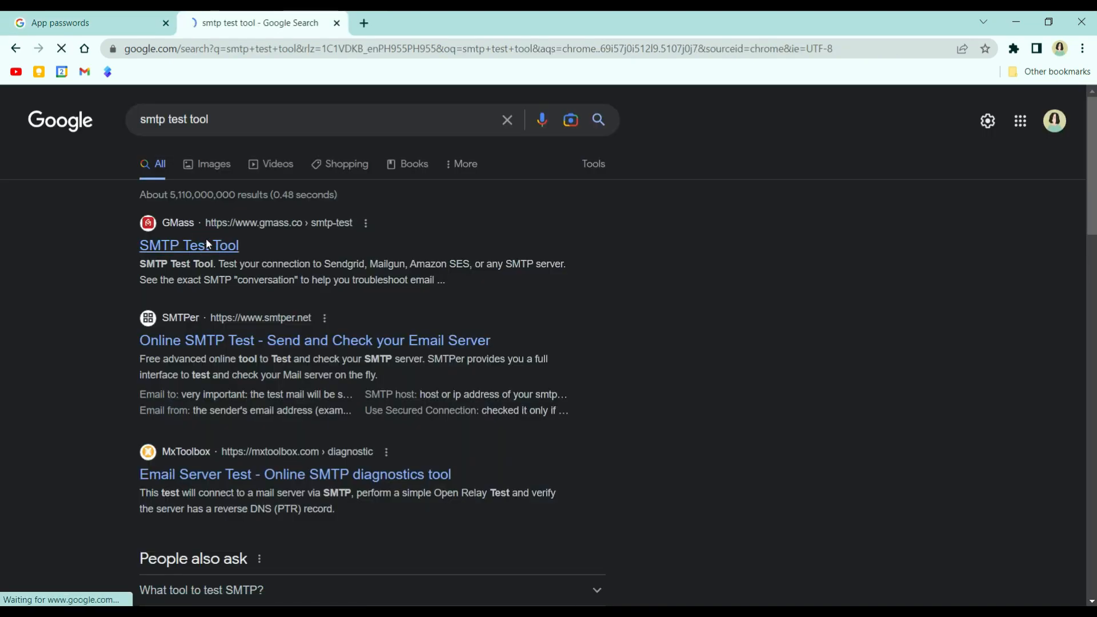
# Go to the GMass SMTP Test Tool page from the 'smtp test tool' results
pyautogui.click(188, 245)
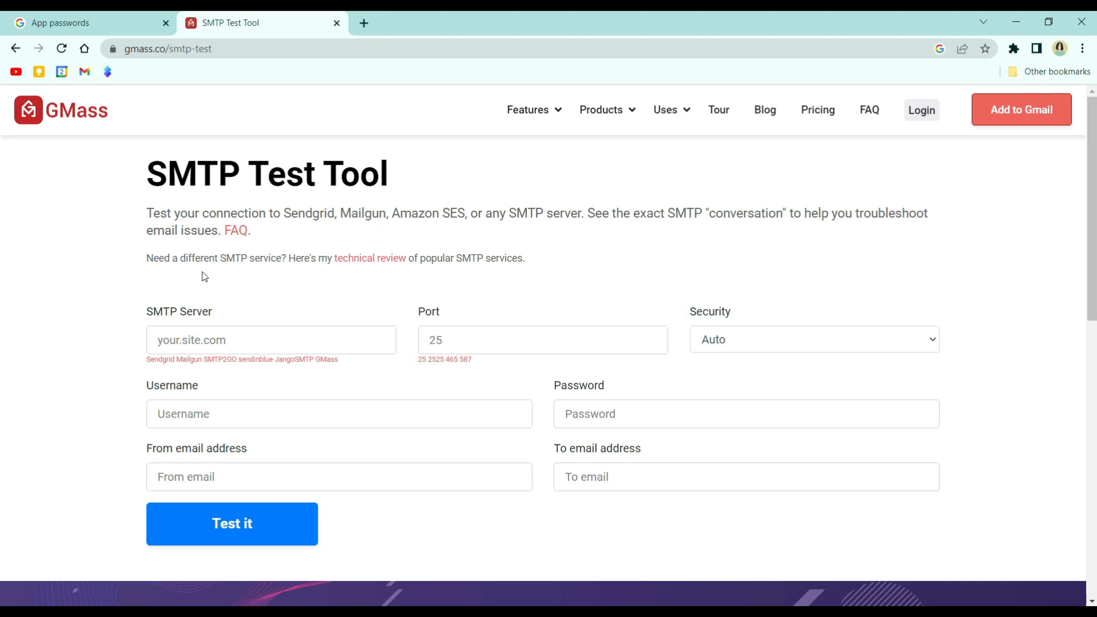
# Enter smtp.gmail.com as the SMTP server, fixing a stray comma
pyautogui.write('smtp')
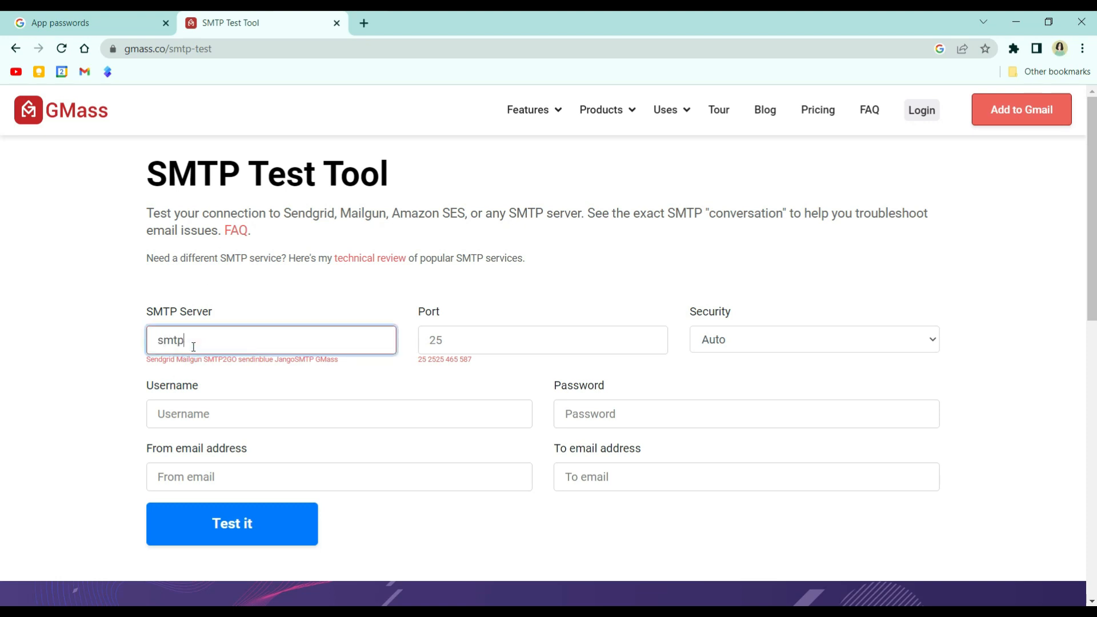
pyautogui.write('.gmail,')
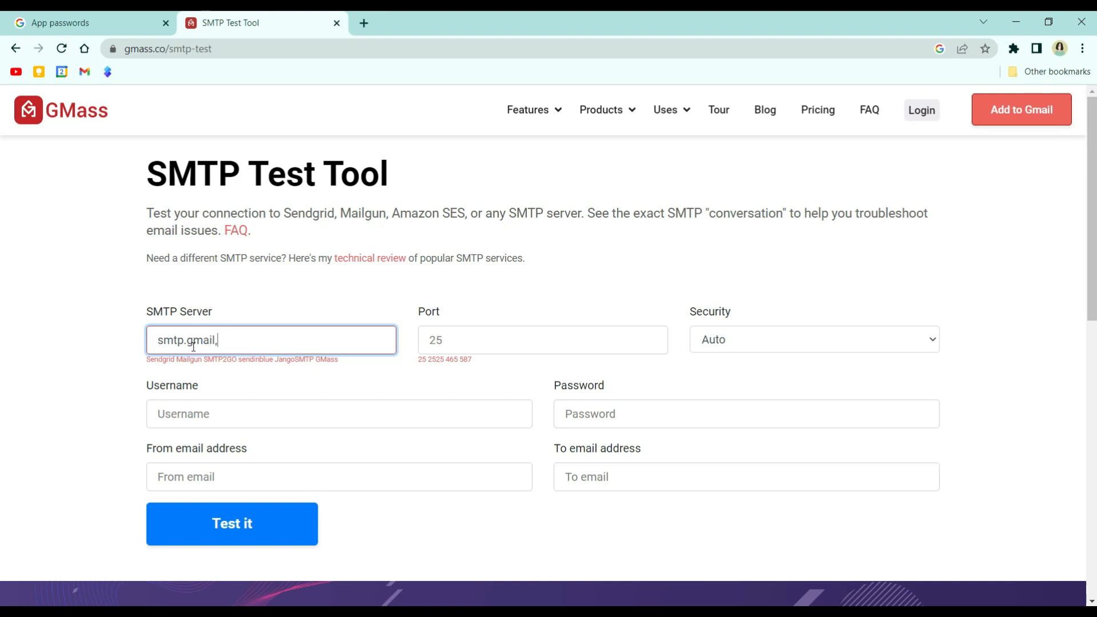
pyautogui.press('Backspace')
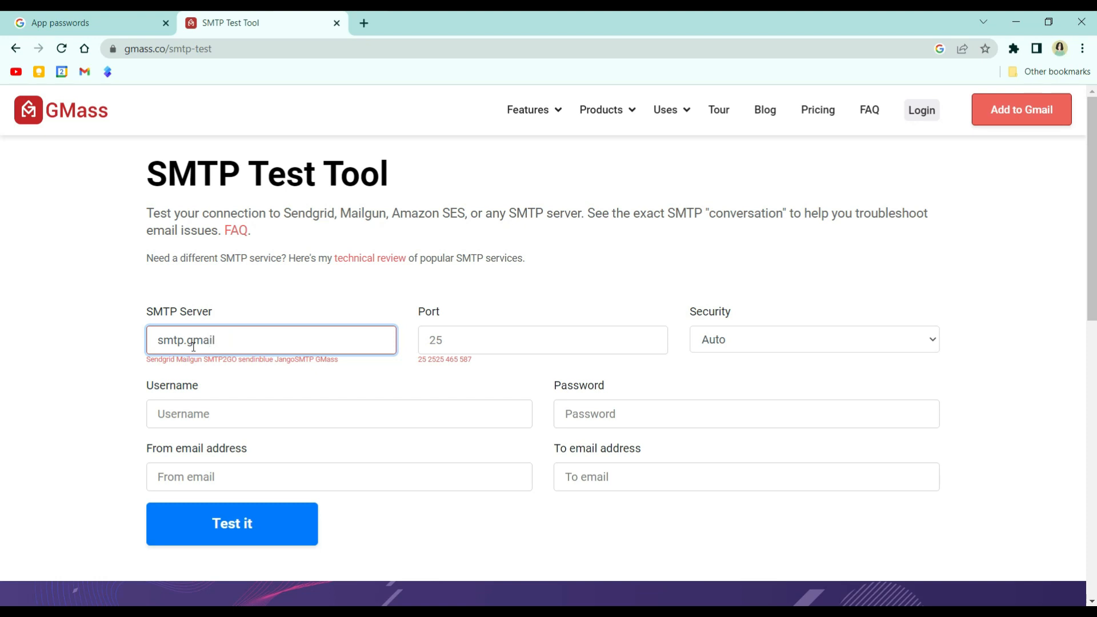
pyautogui.write('.com')
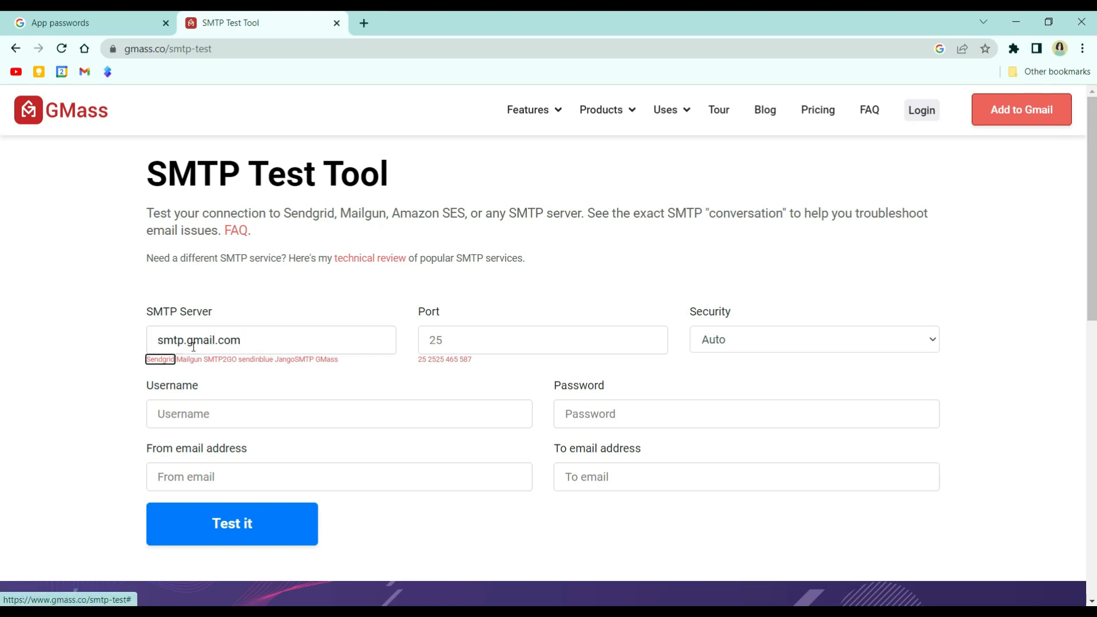
pyautogui.click(542, 339)
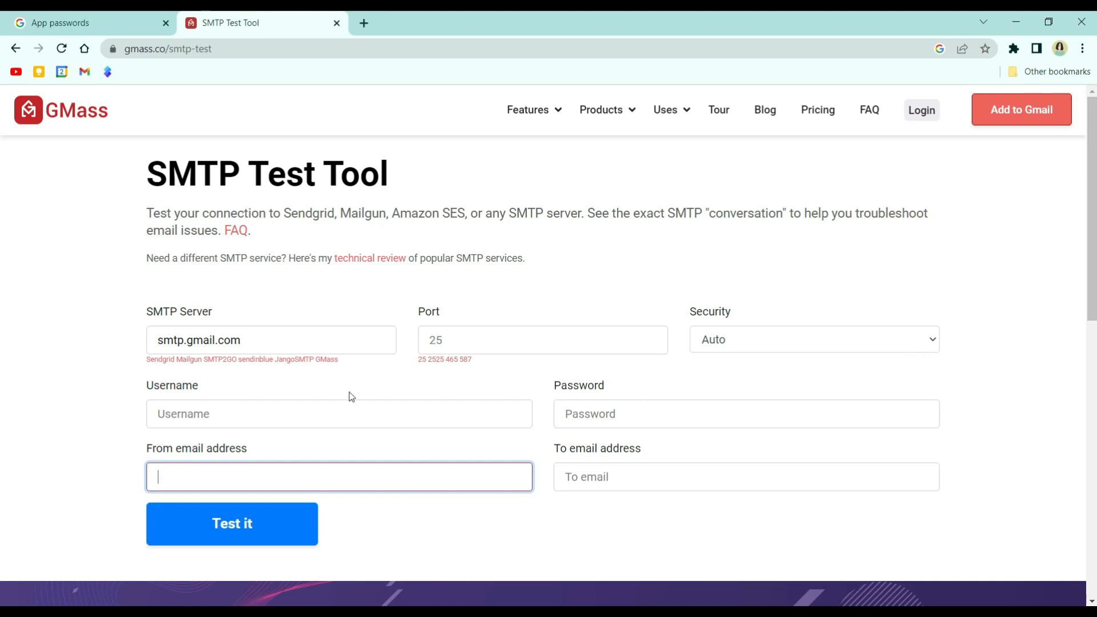
pyautogui.click(338, 414)
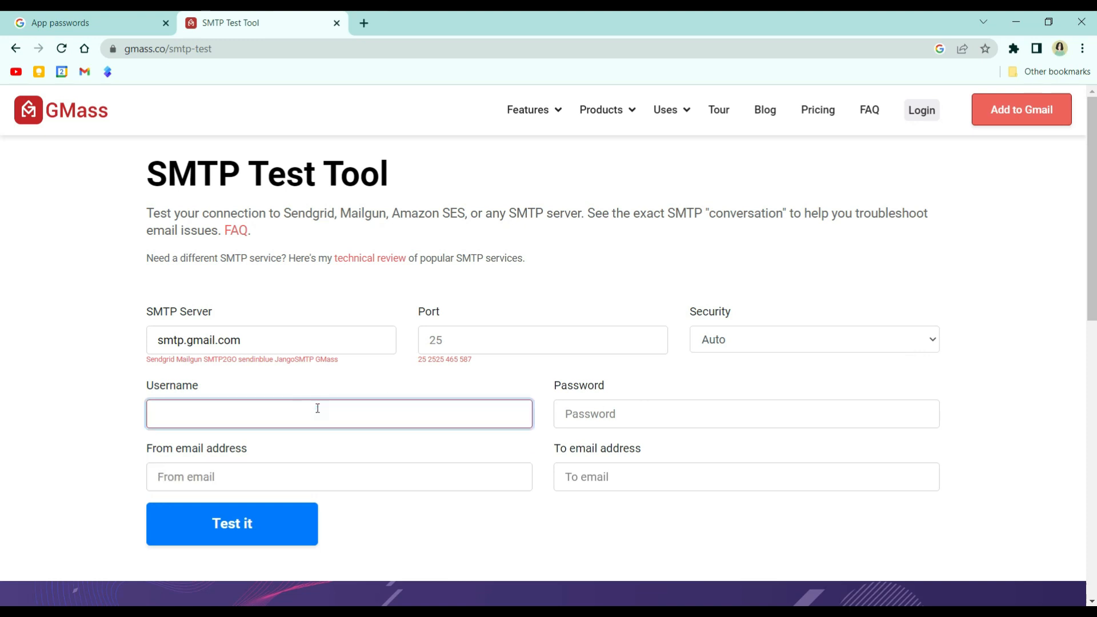
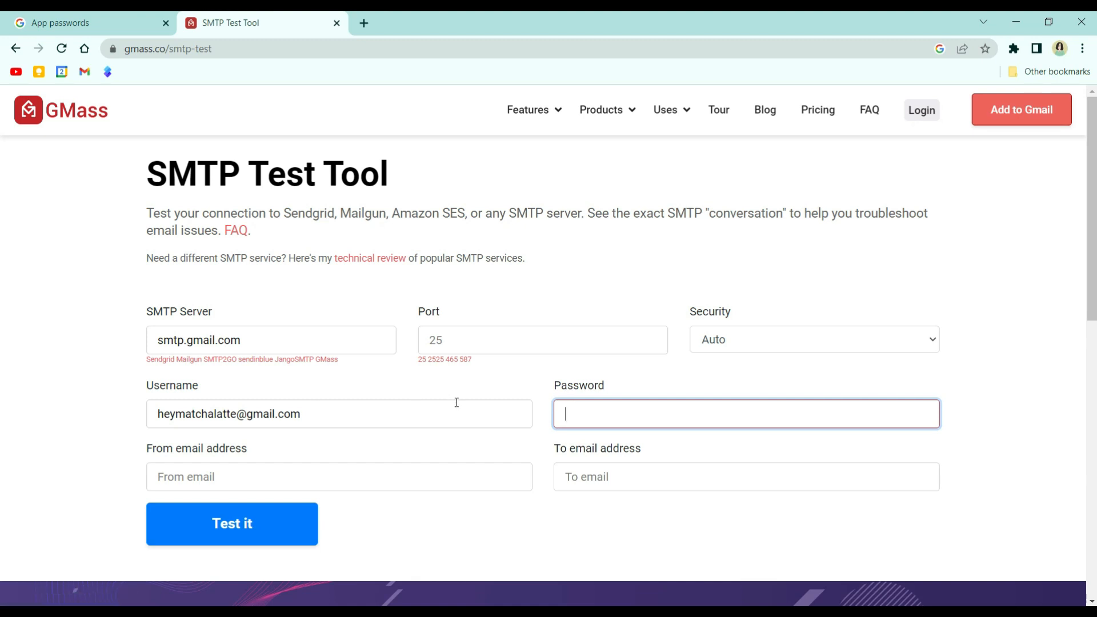
pyautogui.moveTo(472, 391)
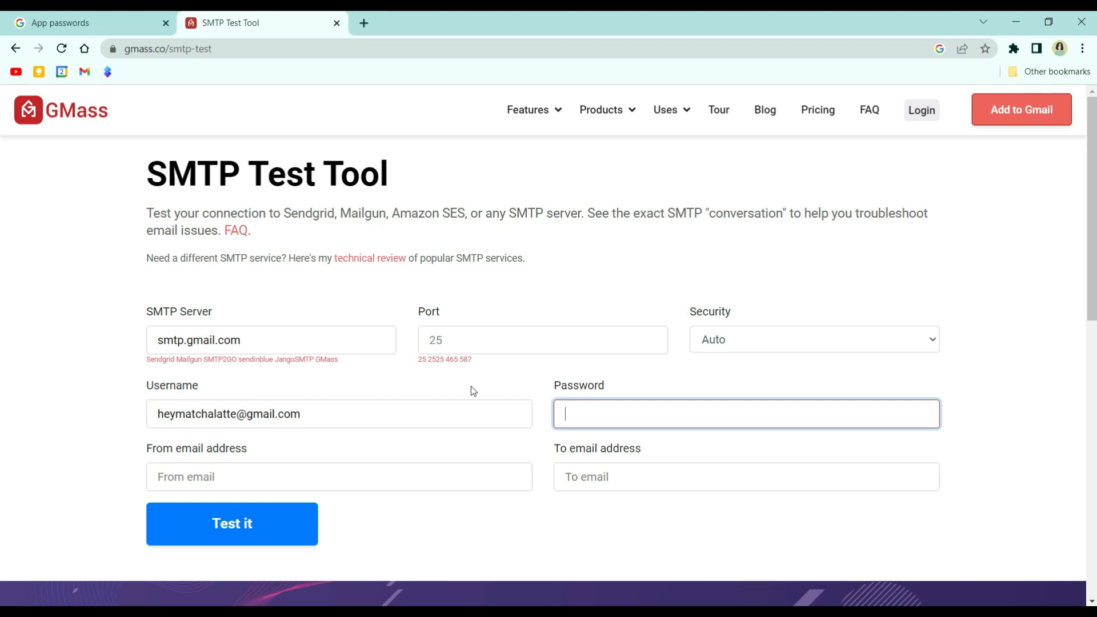
pyautogui.moveTo(617, 383)
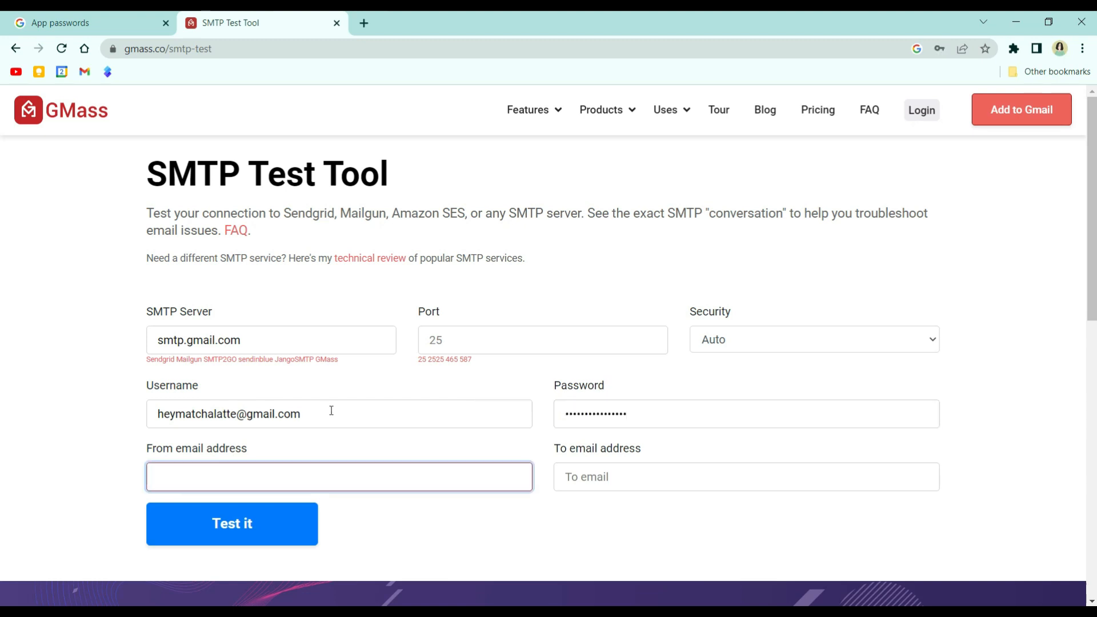
pyautogui.click(280, 477)
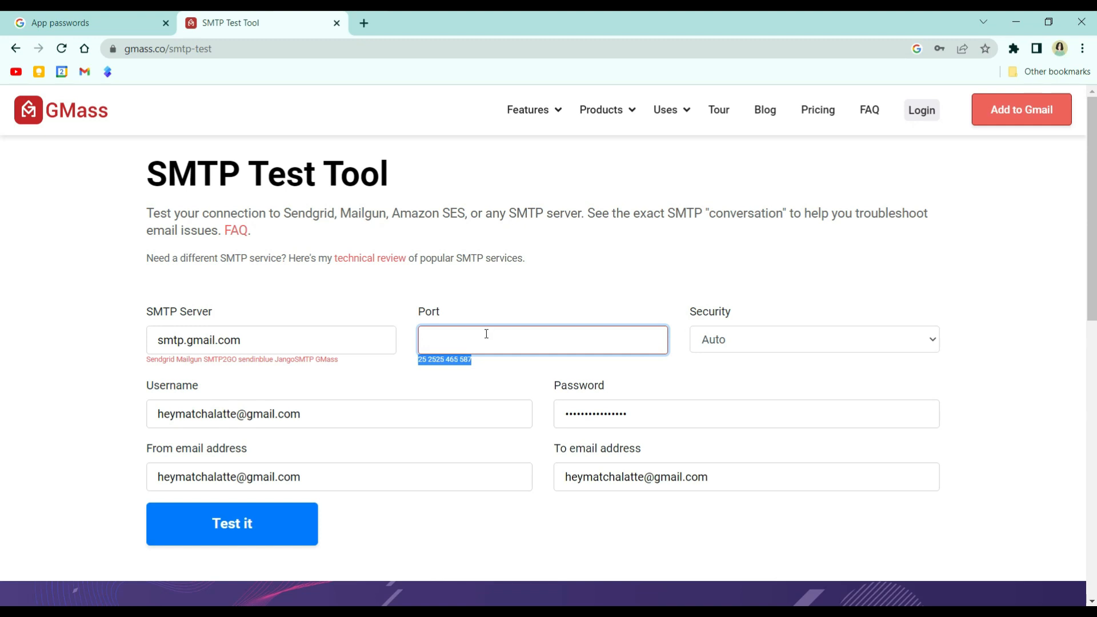
# Send the GMass SMTP test over SSL on port 465
pyautogui.click(814, 340)
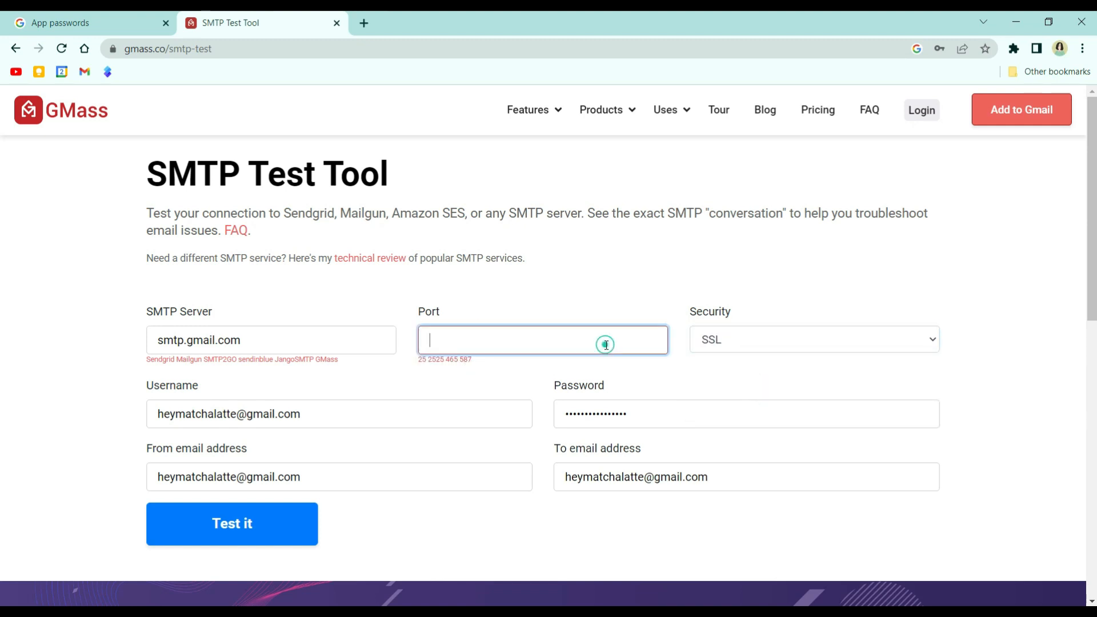
pyautogui.write('465')
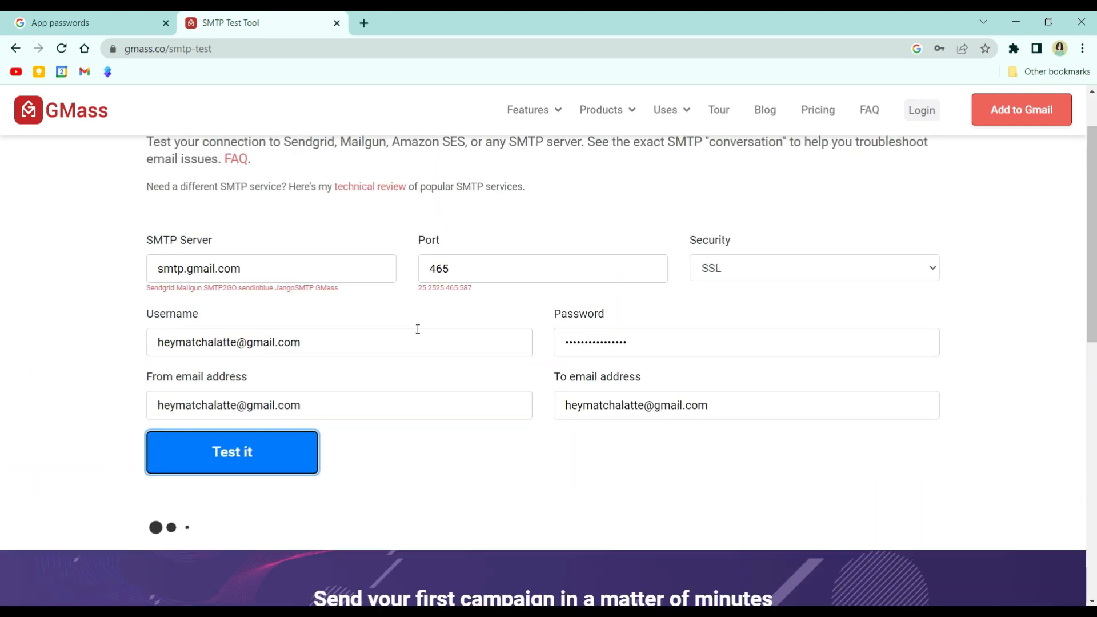
pyautogui.click(232, 451)
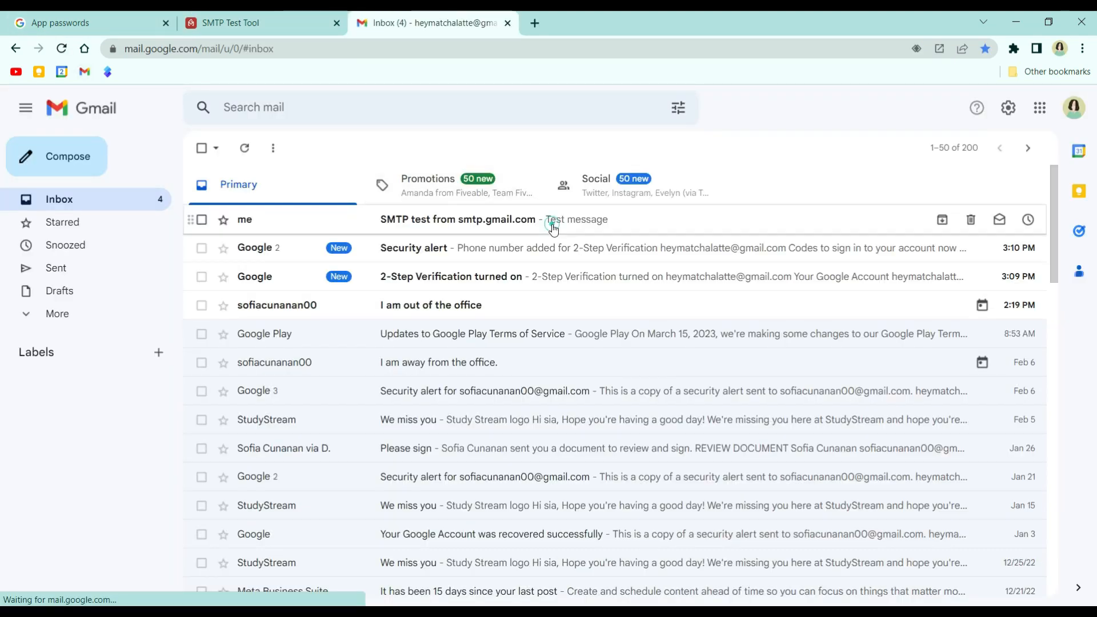
# View the received 'SMTP test from smtp.gmail.com' message in the Gmail inbox
pyautogui.click(459, 219)
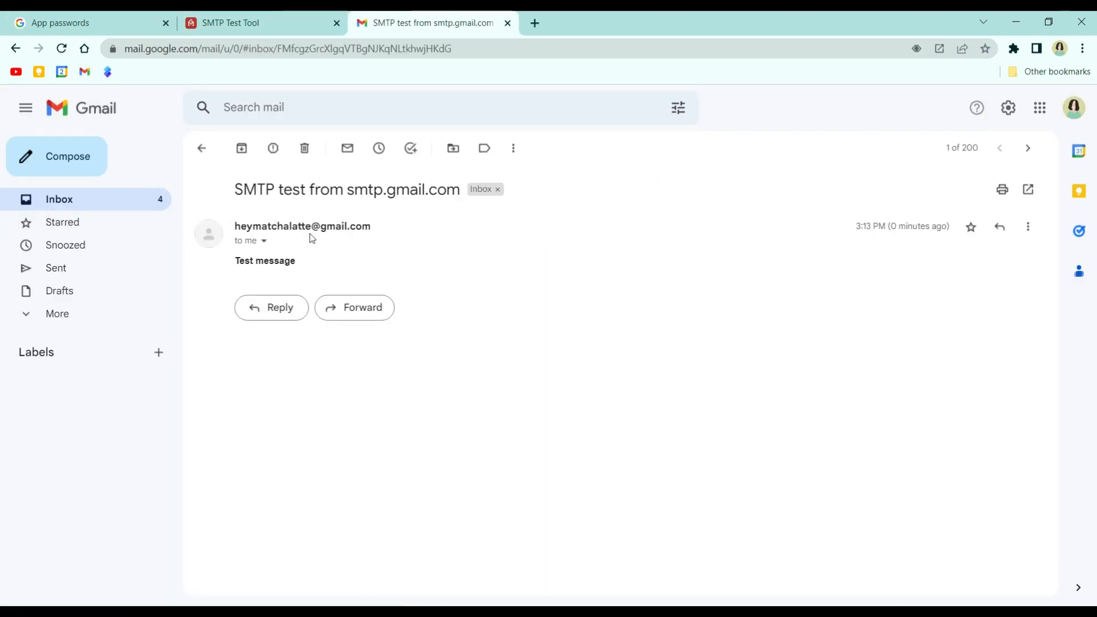